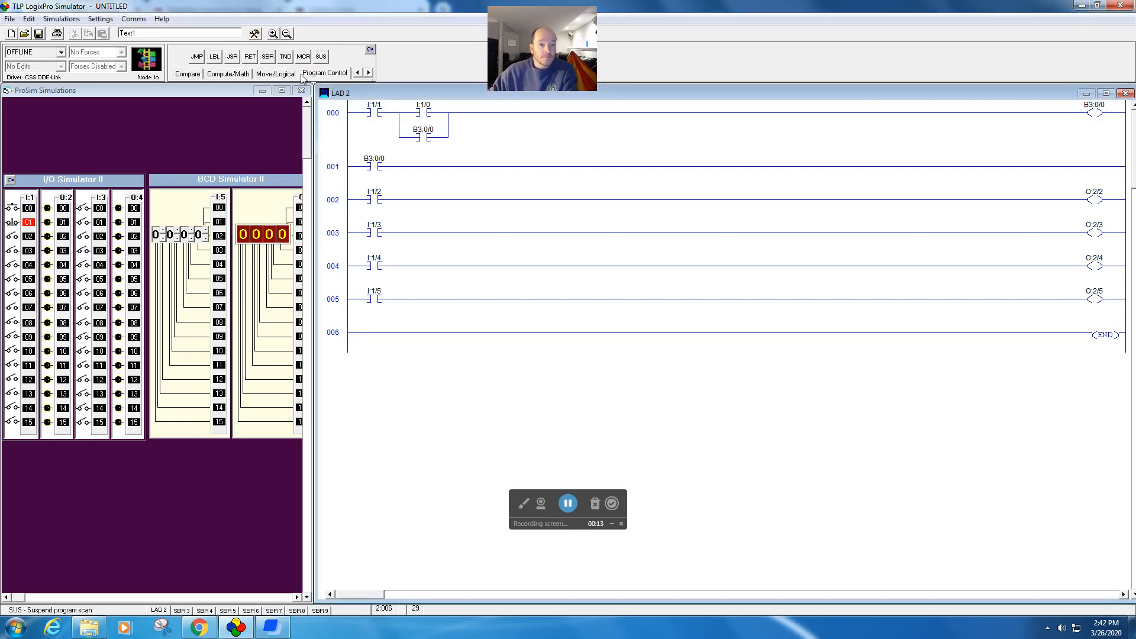
Show the Bit instruction set (XIC/XIO/OTE) in the instruction palette.
{"action": "left_click", "coordinate": [359, 72]}
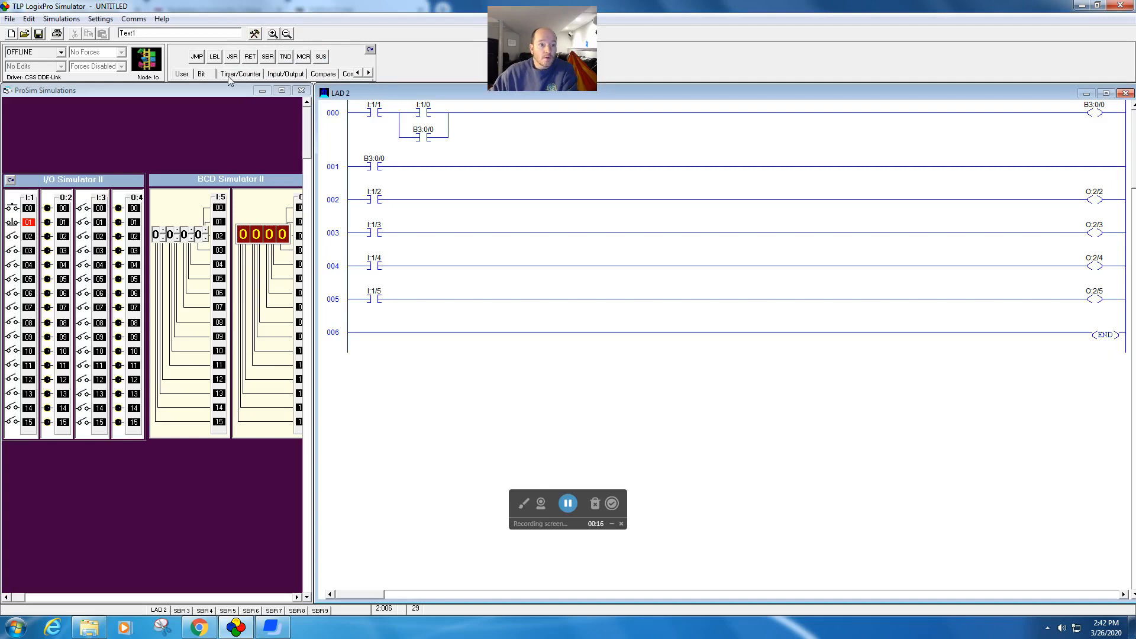
{"action": "left_click", "coordinate": [182, 74]}
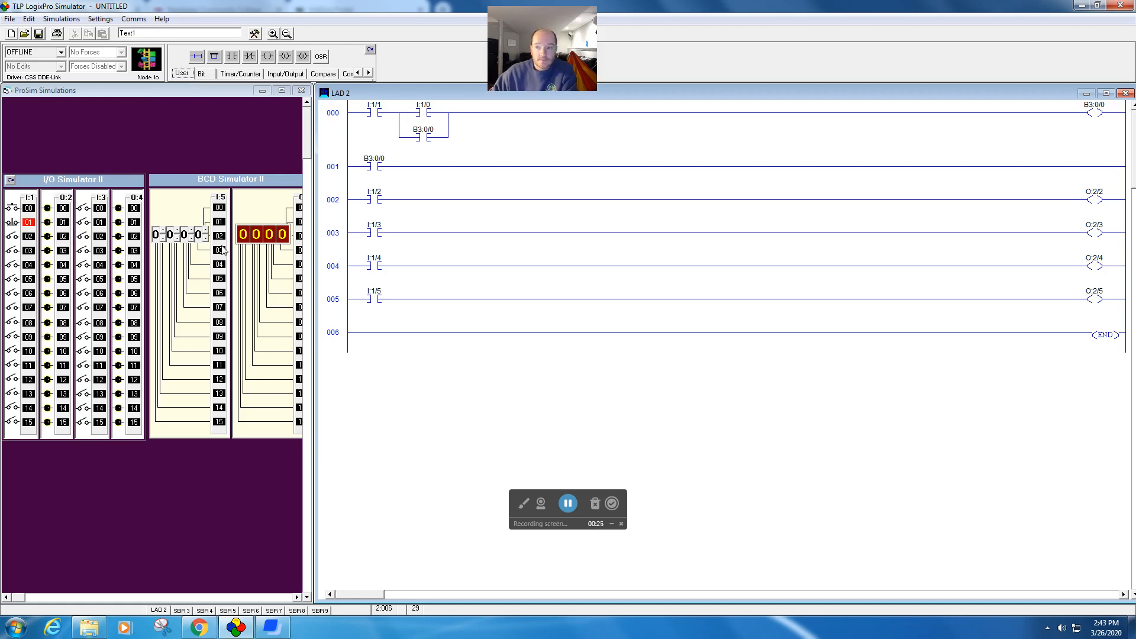
{"action": "mouse_move", "coordinate": [364, 169]}
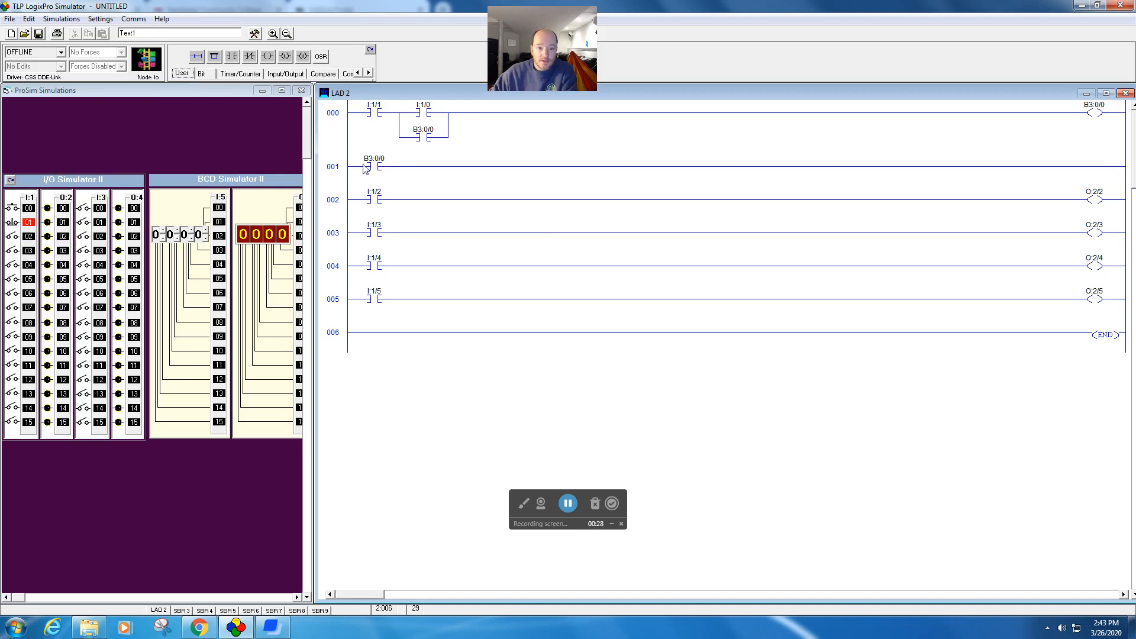
{"action": "mouse_move", "coordinate": [1088, 172]}
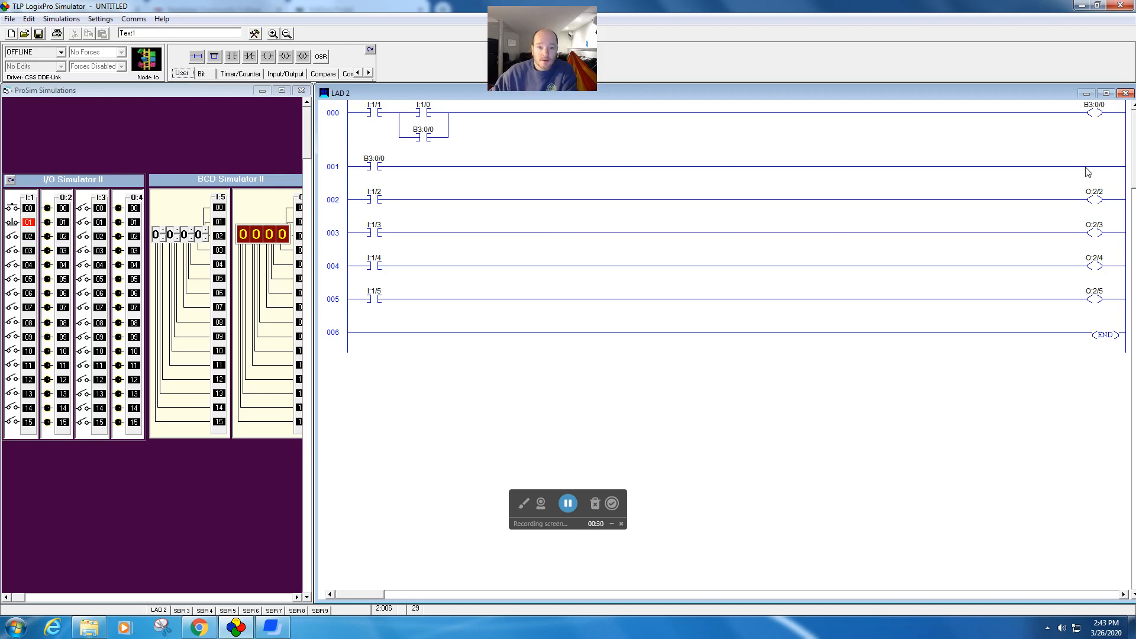
{"action": "mouse_move", "coordinate": [375, 212]}
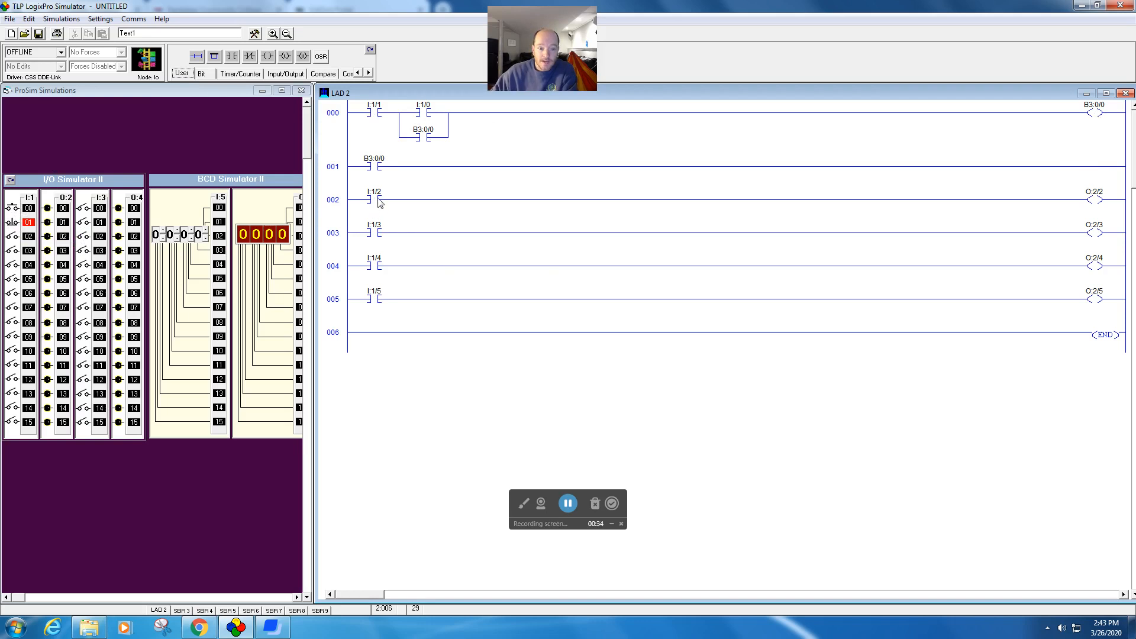
{"action": "mouse_move", "coordinate": [1085, 201]}
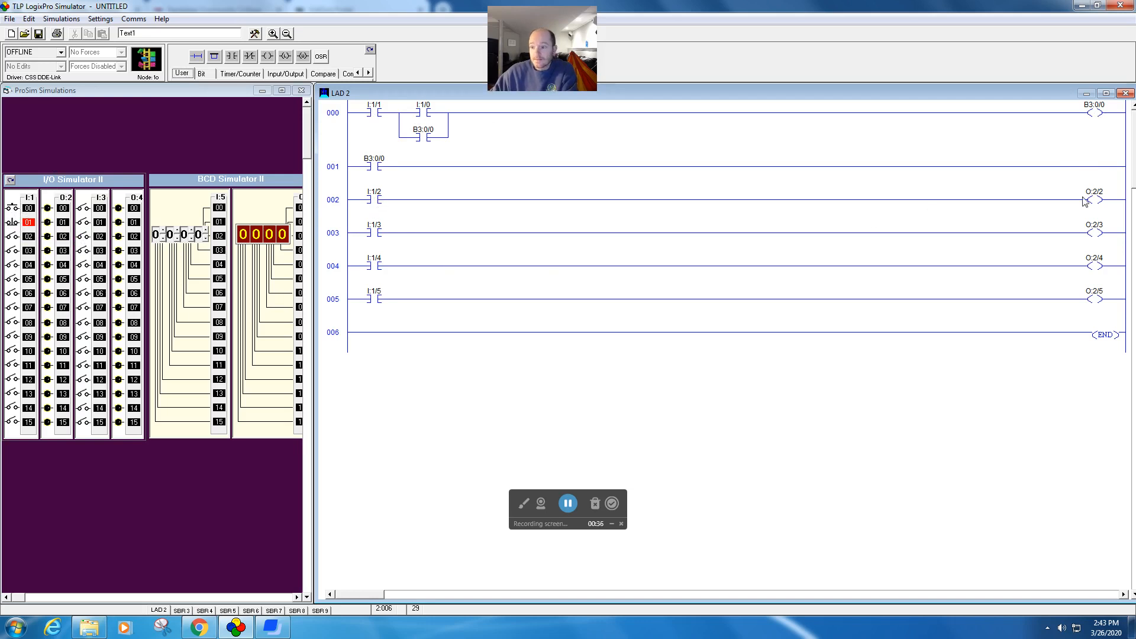
{"action": "mouse_move", "coordinate": [397, 211]}
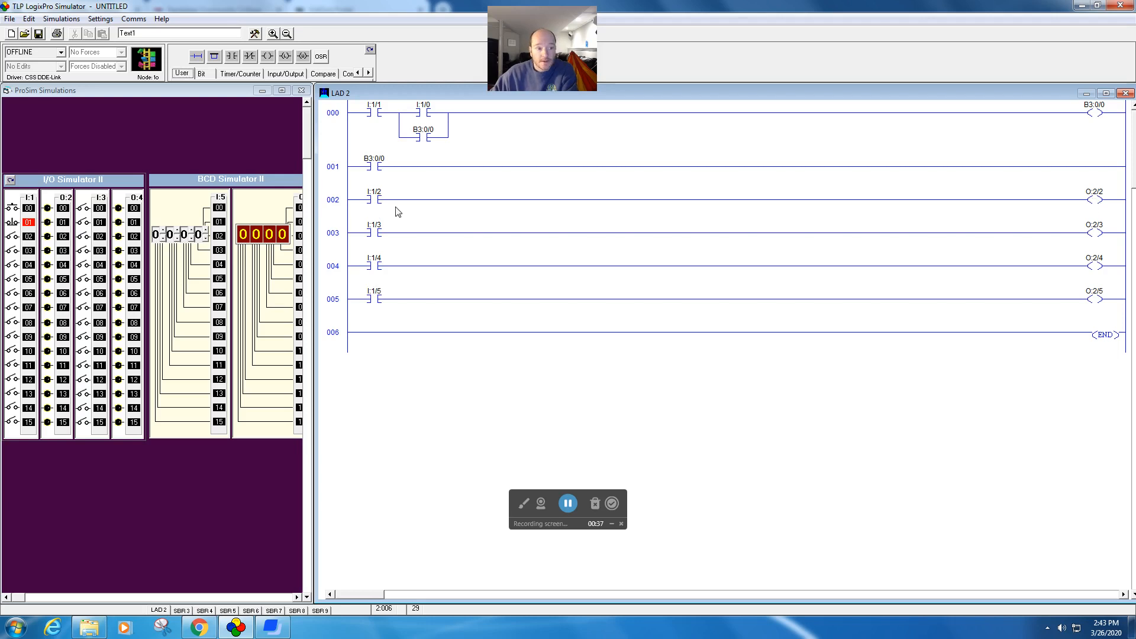
{"action": "mouse_move", "coordinate": [16, 239]}
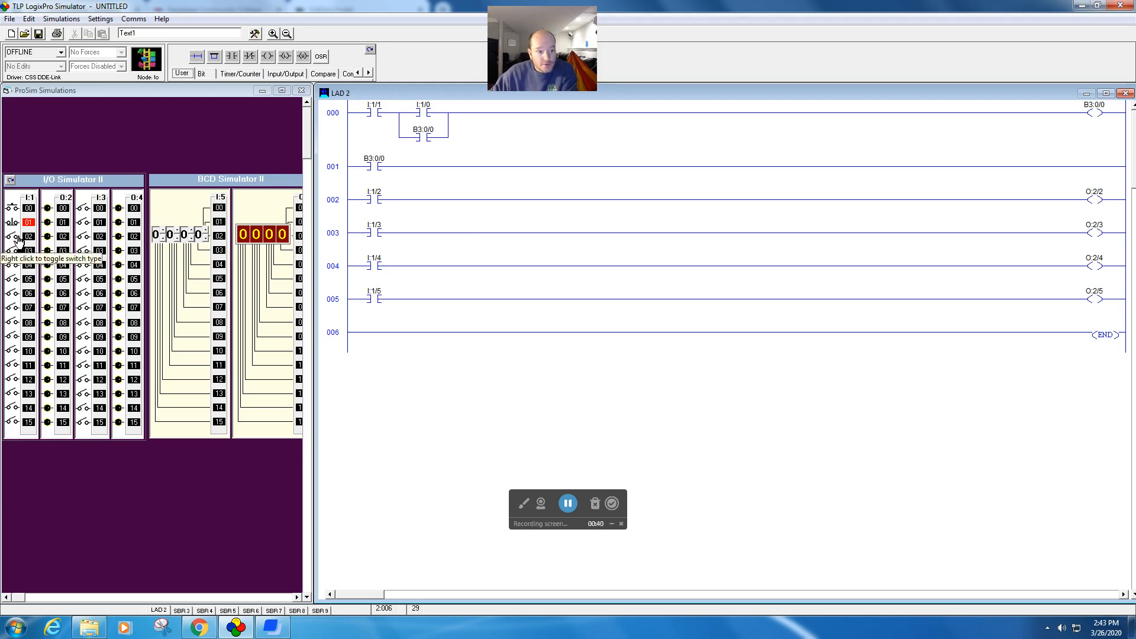
{"action": "mouse_move", "coordinate": [16, 255]}
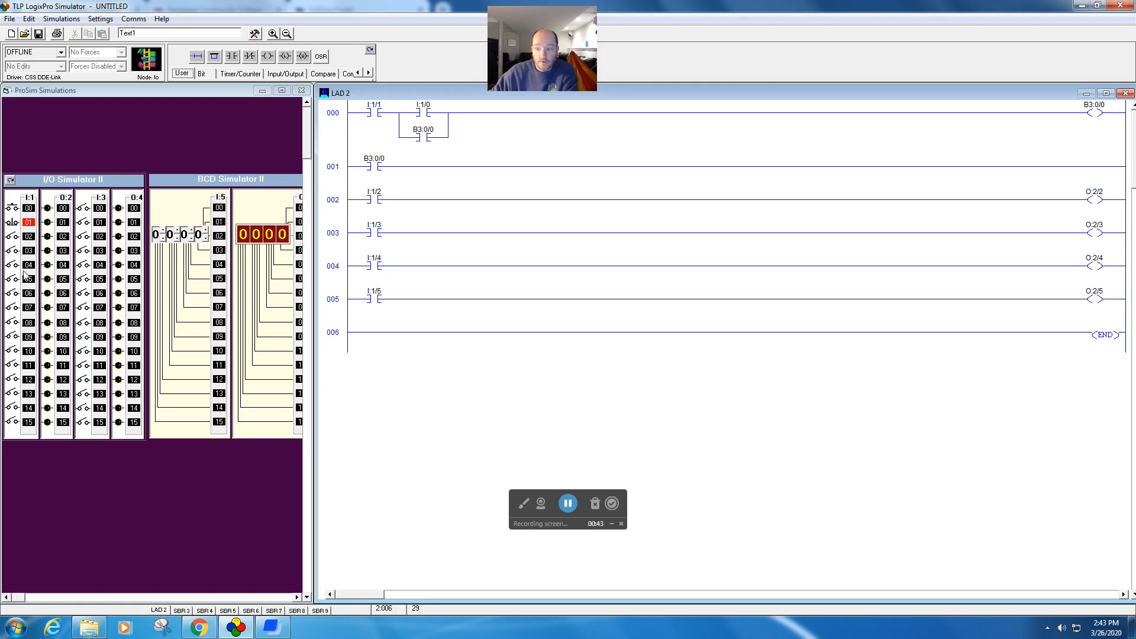
{"action": "mouse_move", "coordinate": [61, 293]}
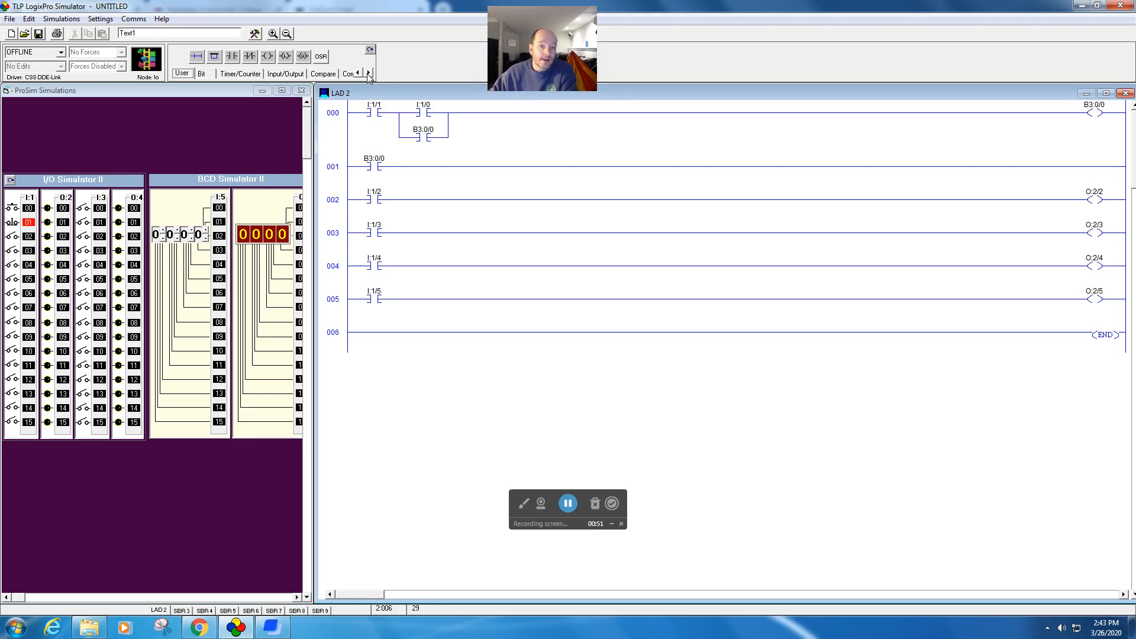
Show the Program Control instruction set to reach the MCR instruction.
{"action": "left_click", "coordinate": [368, 73]}
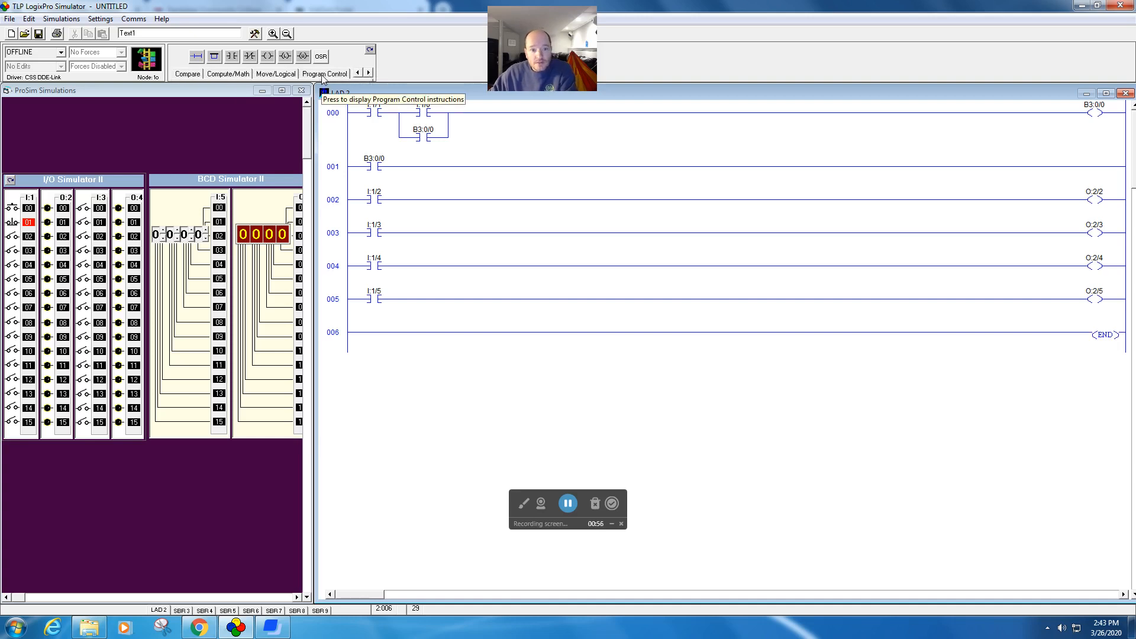
{"action": "left_click", "coordinate": [323, 73]}
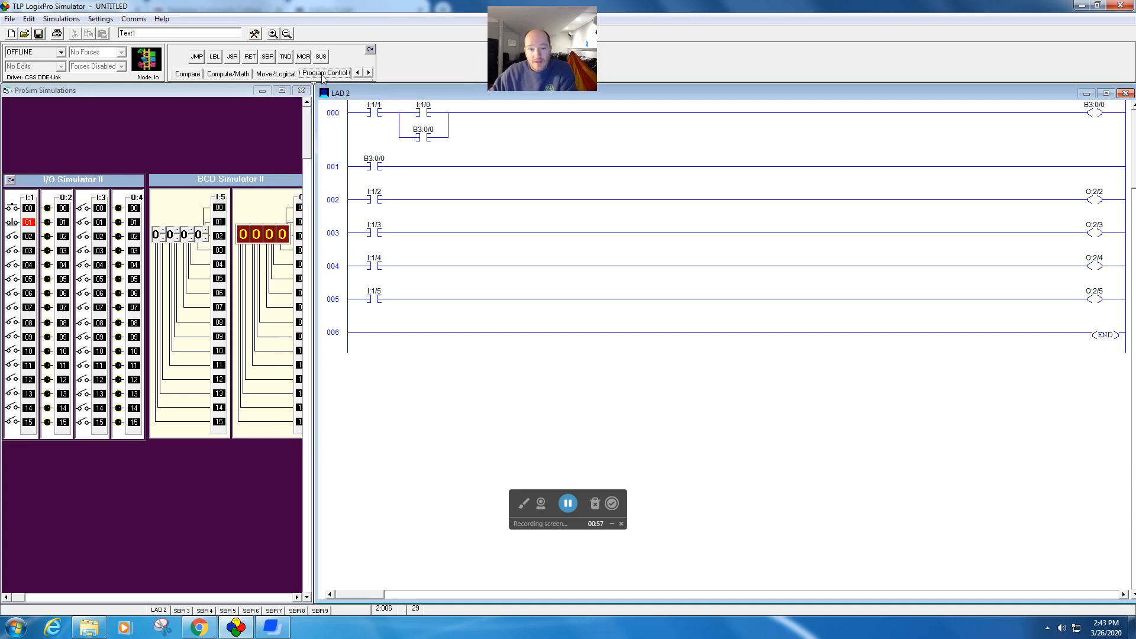
{"action": "mouse_move", "coordinate": [303, 57]}
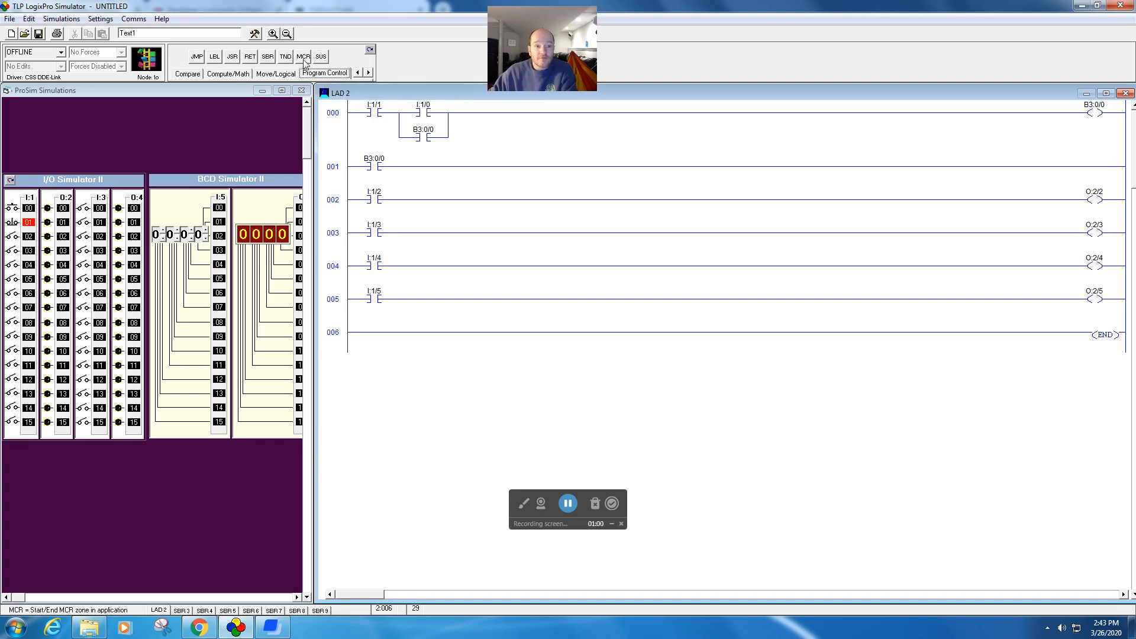
{"action": "mouse_move", "coordinate": [303, 57]}
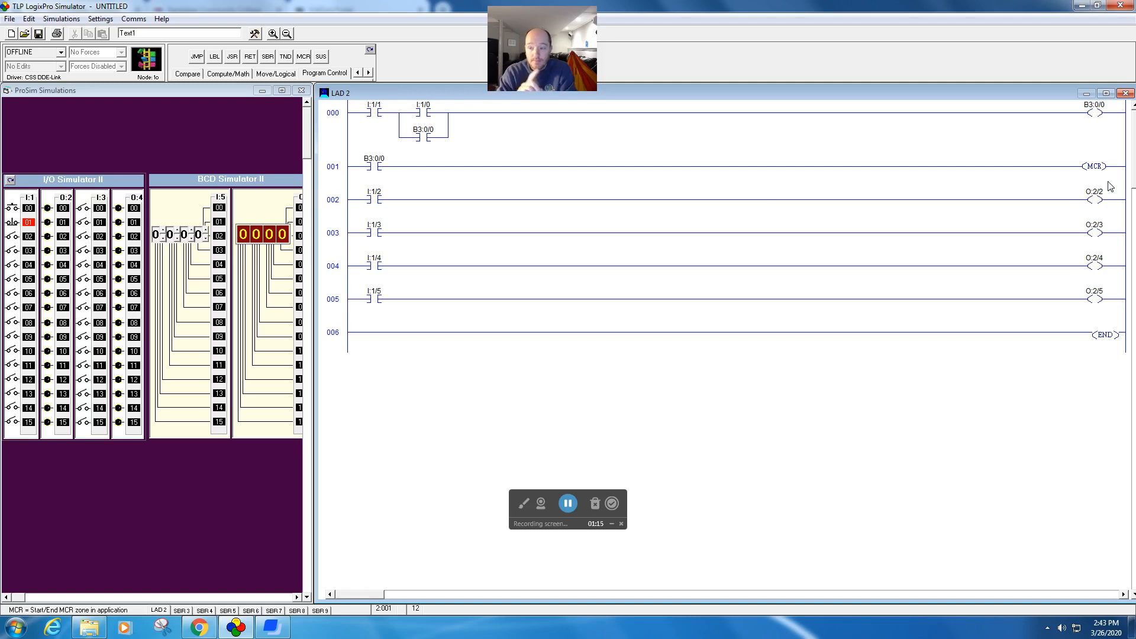
{"action": "mouse_move", "coordinate": [947, 284]}
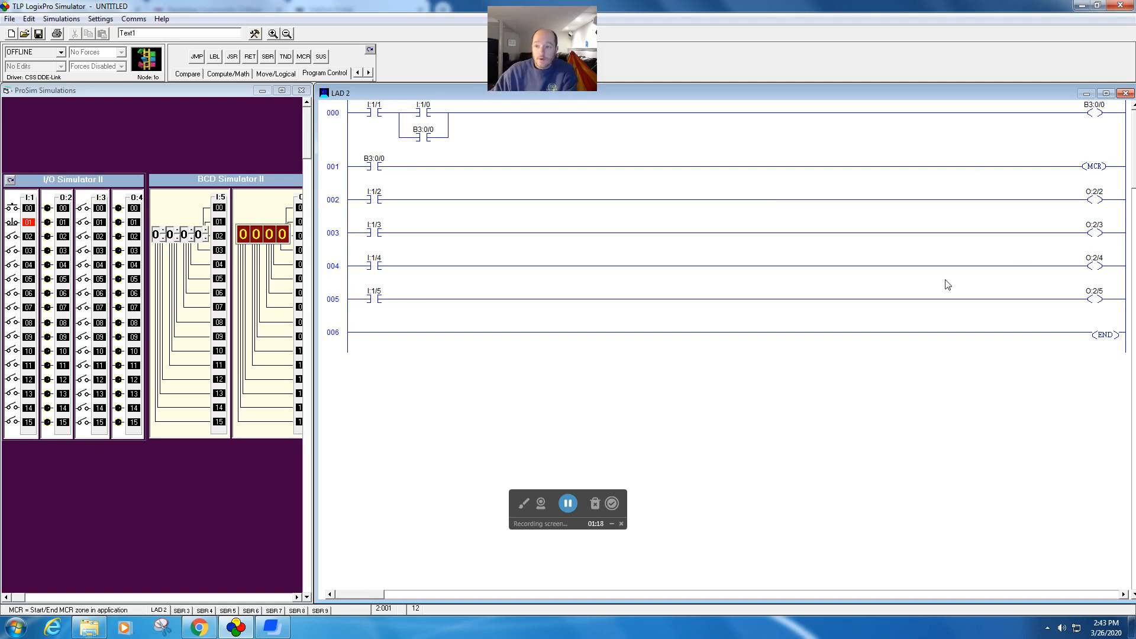
{"action": "mouse_move", "coordinate": [1103, 171]}
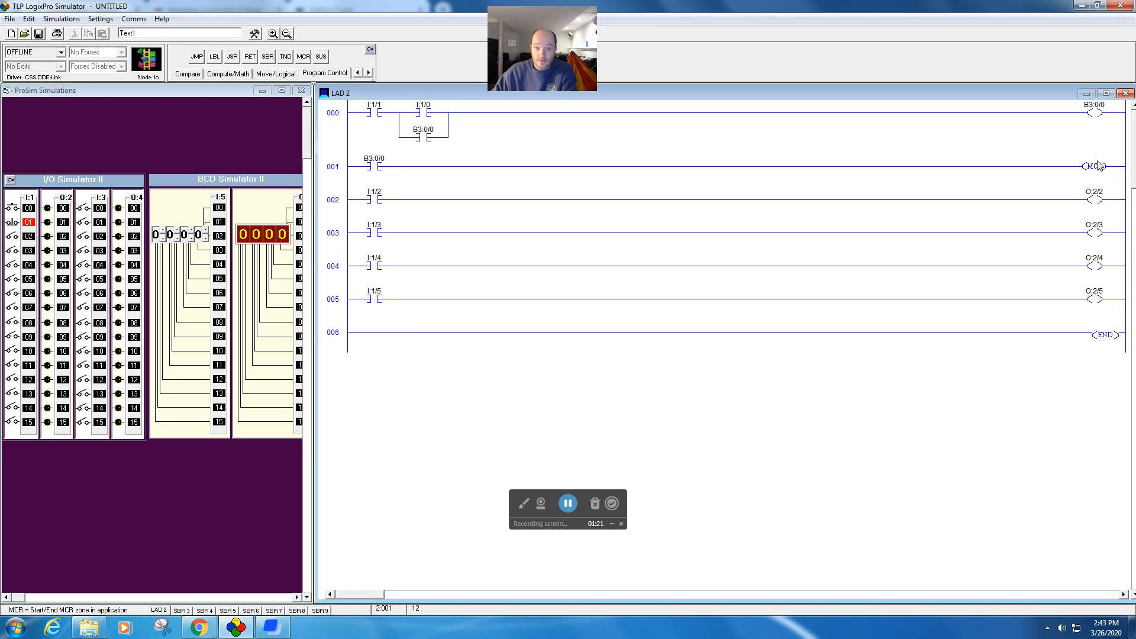
{"action": "mouse_move", "coordinate": [580, 200]}
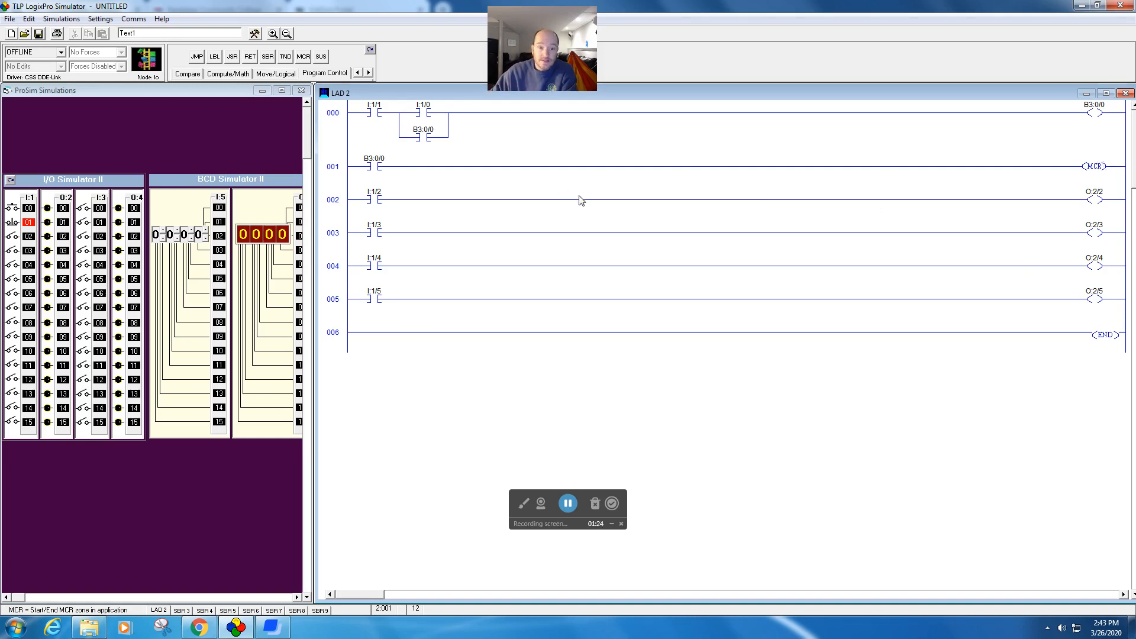
{"action": "mouse_move", "coordinate": [729, 211]}
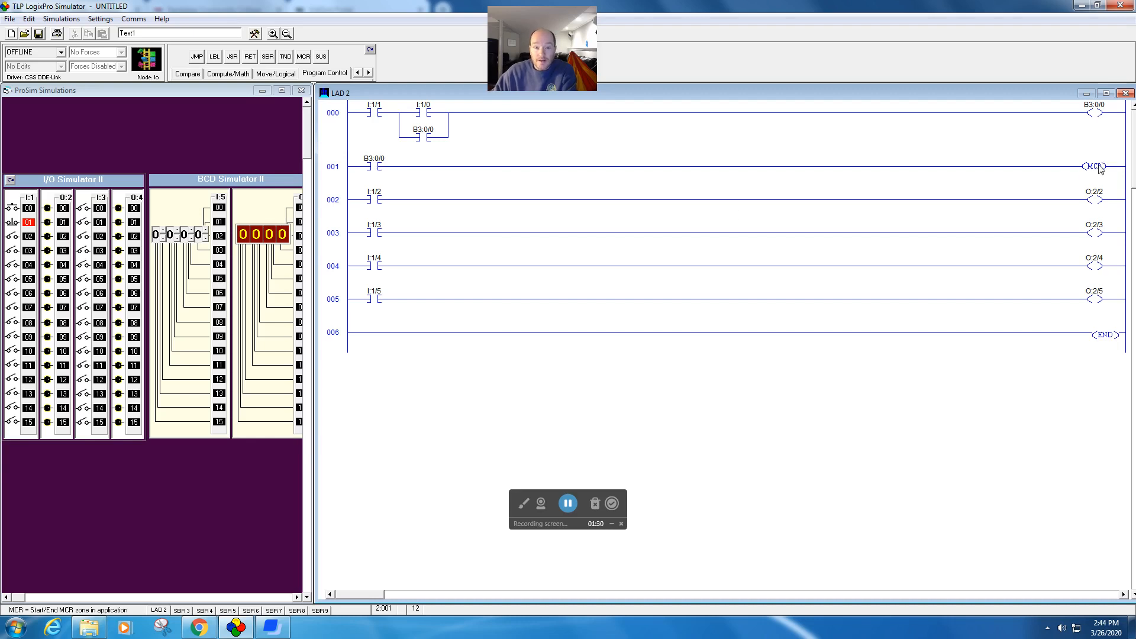
{"action": "mouse_move", "coordinate": [335, 339]}
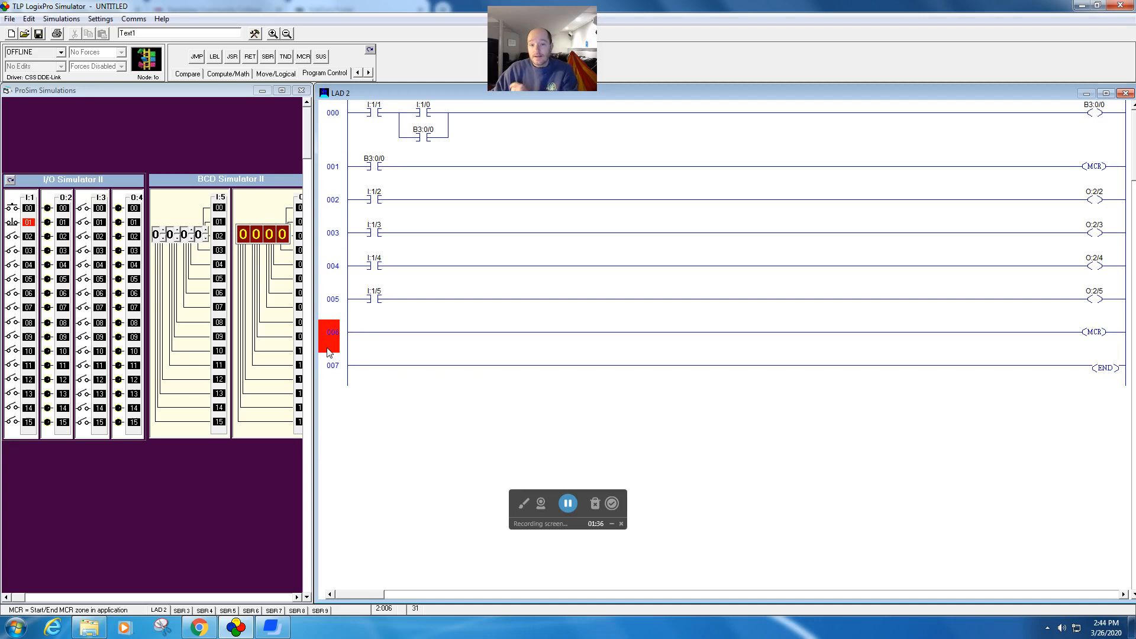
{"action": "mouse_move", "coordinate": [349, 336]}
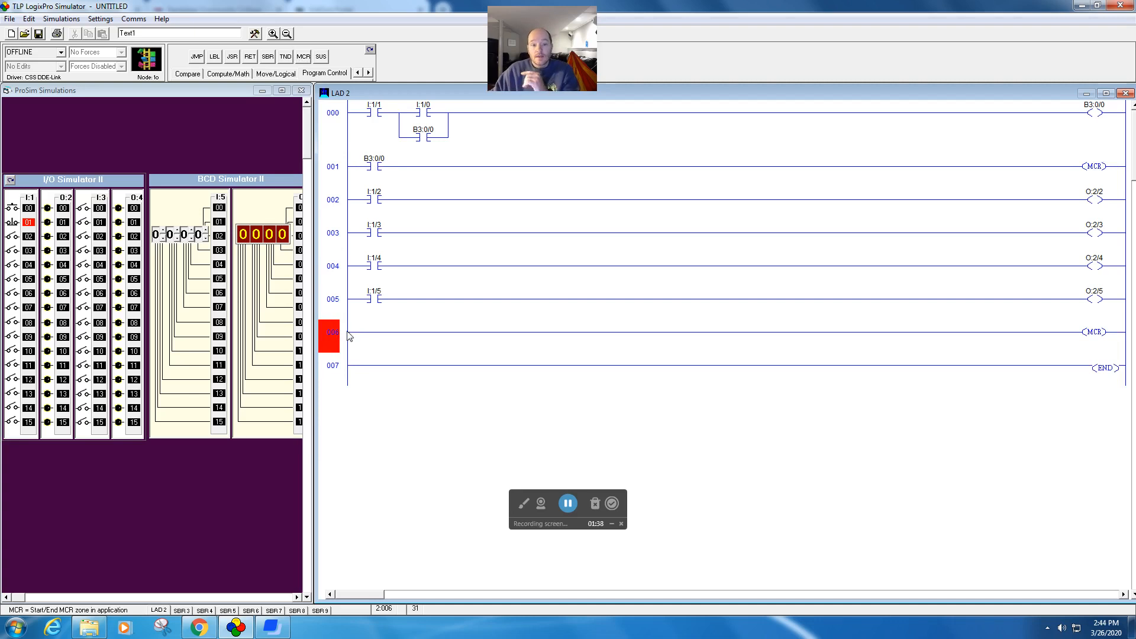
{"action": "mouse_move", "coordinate": [519, 336]}
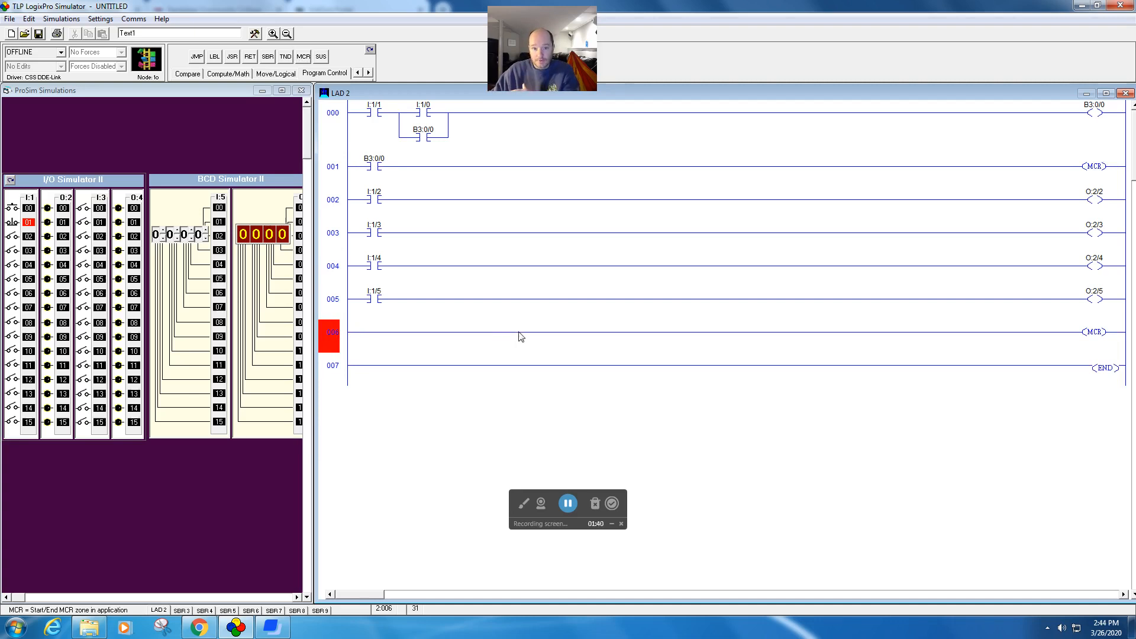
{"action": "mouse_move", "coordinate": [691, 322]}
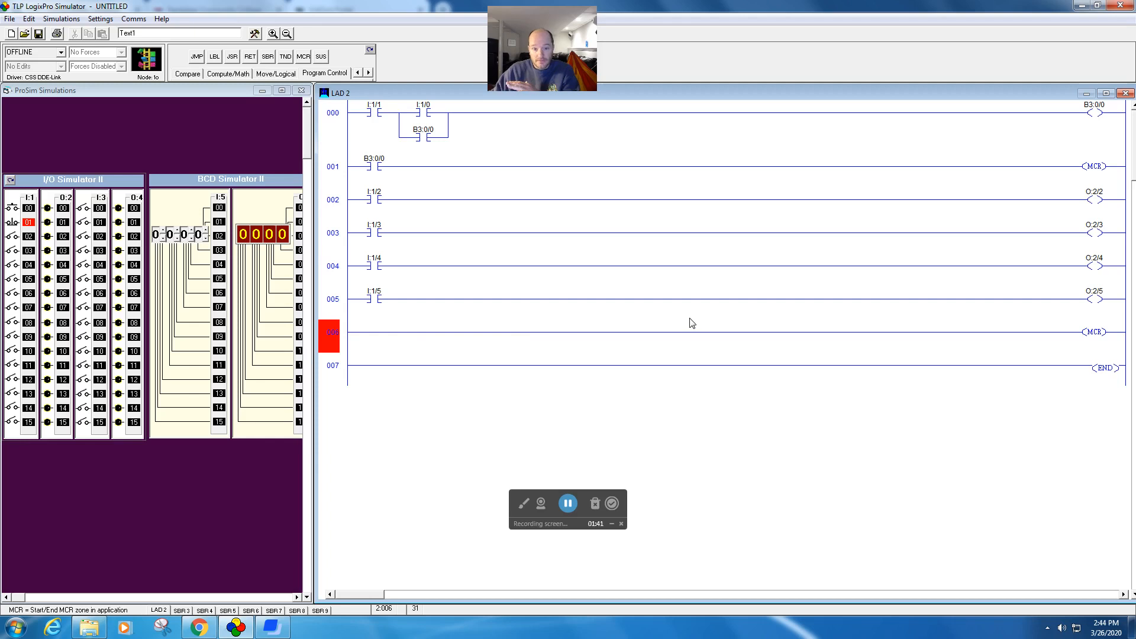
{"action": "mouse_move", "coordinate": [674, 321]}
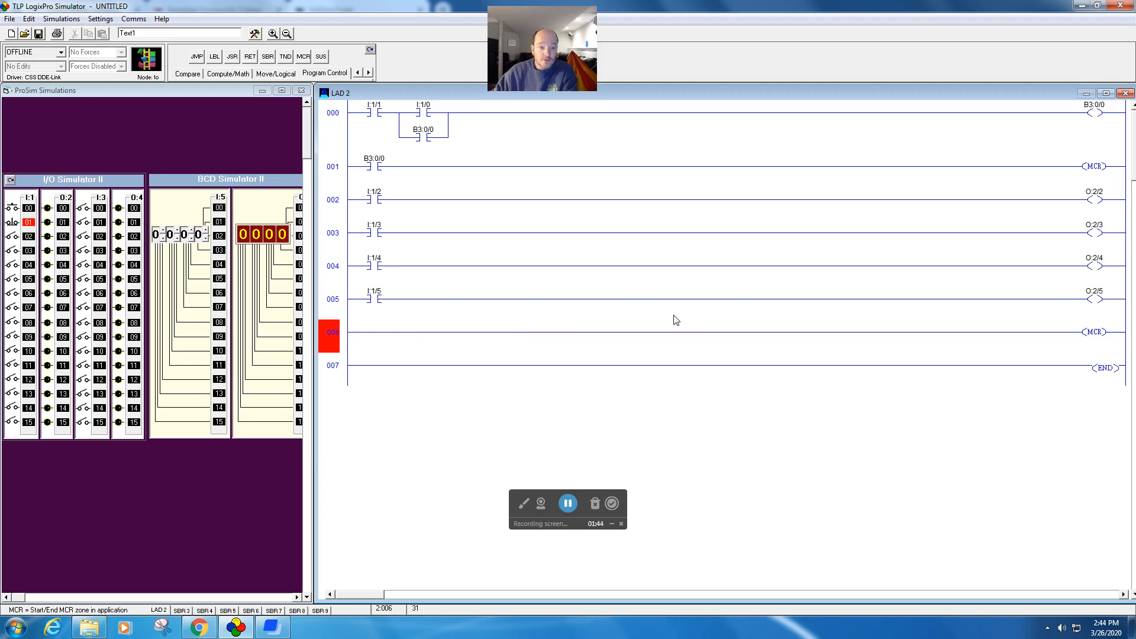
{"action": "mouse_move", "coordinate": [370, 49]}
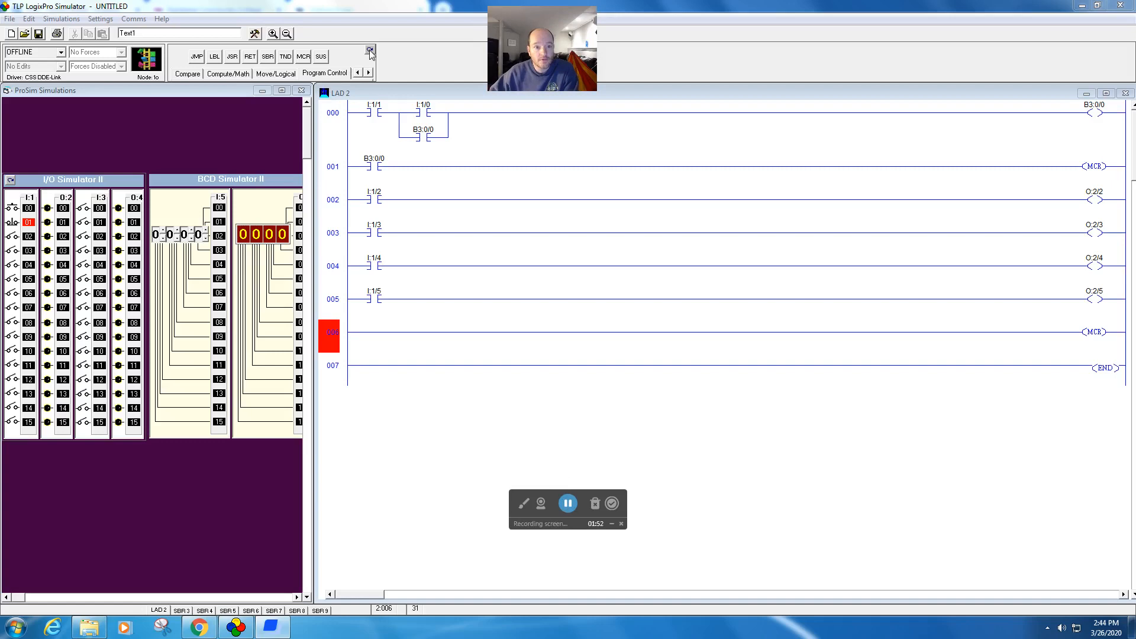
Go online in RUN, press start I:1/0 to energise the MCR zone, and switch inputs 2–5 on.
{"action": "left_click", "coordinate": [370, 50]}
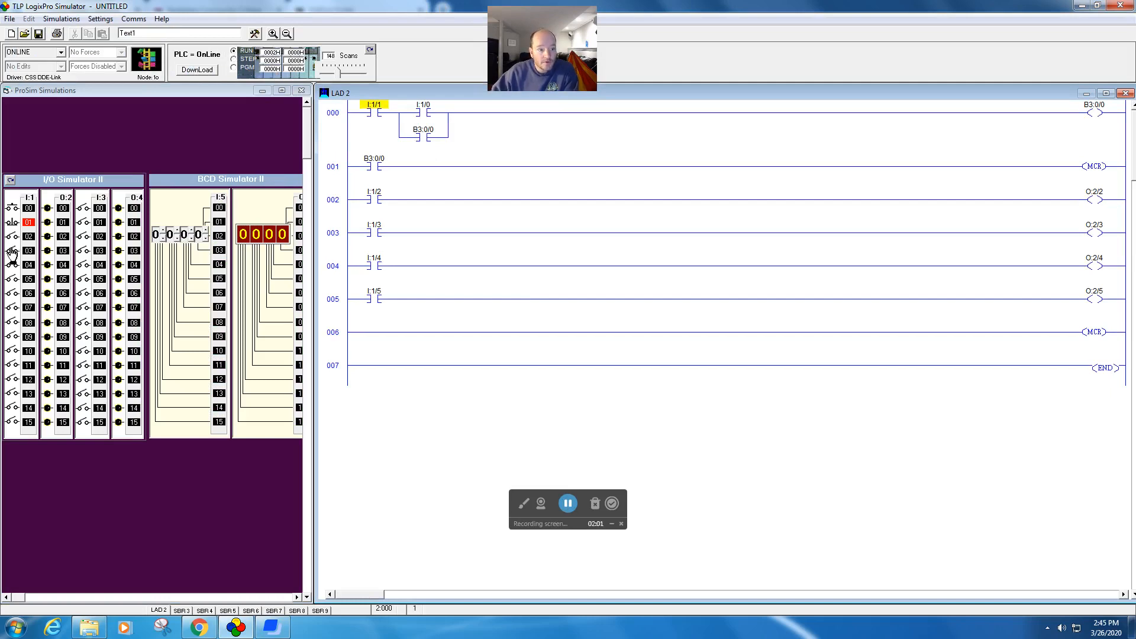
{"action": "left_click", "coordinate": [13, 237]}
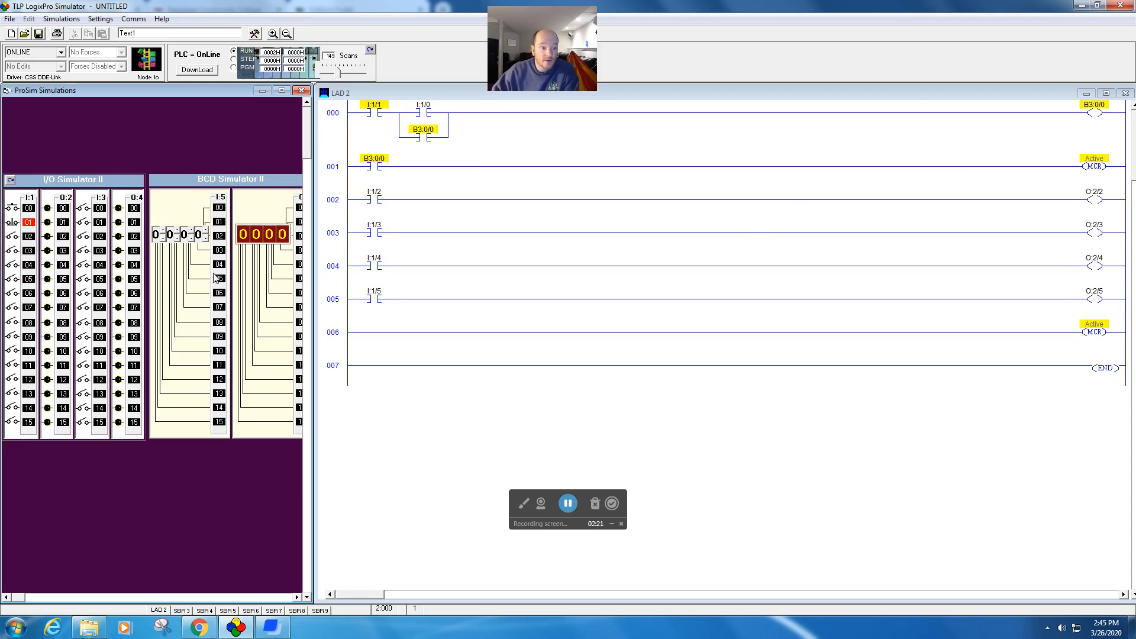
{"action": "left_click", "coordinate": [13, 236]}
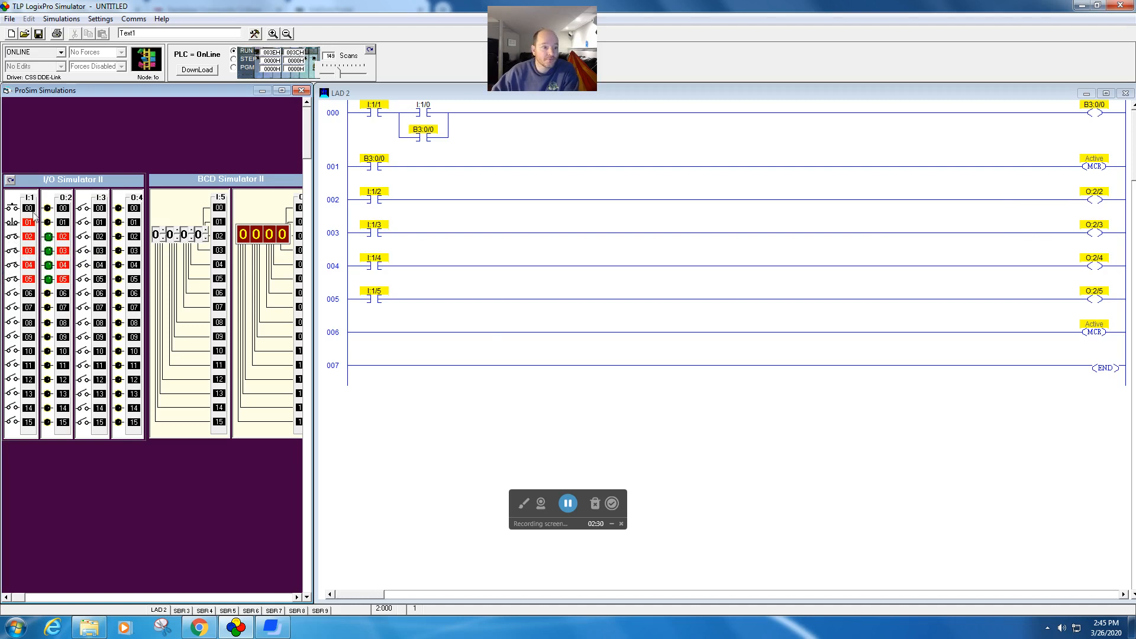
Turn test inputs 2–5 back off in the I/O Simulator.
{"action": "left_click", "coordinate": [13, 208]}
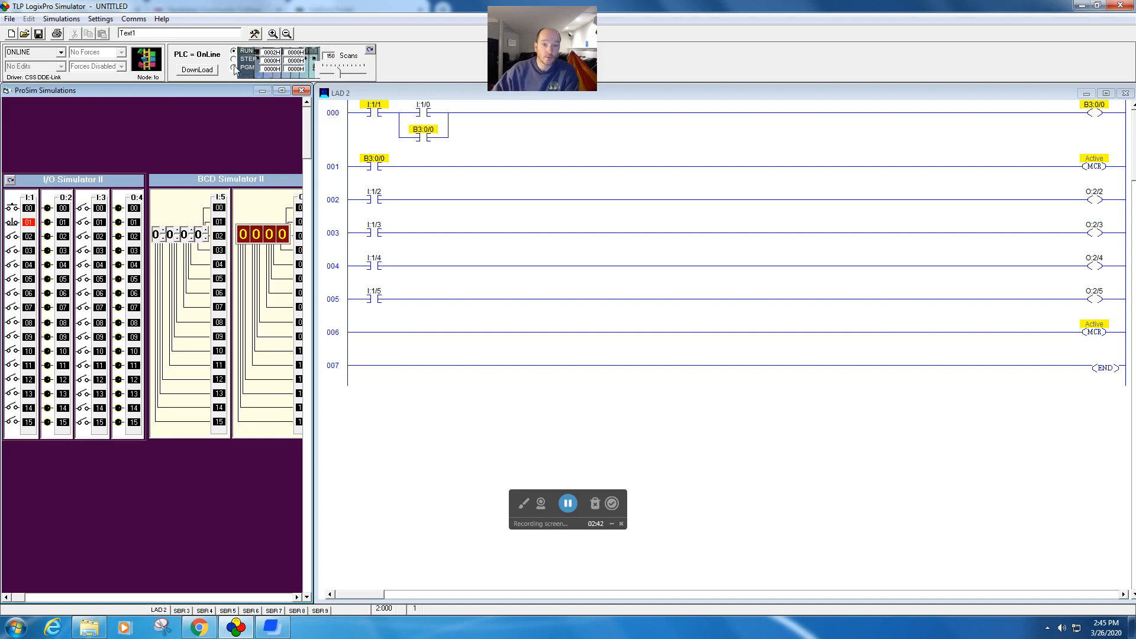
{"action": "mouse_move", "coordinate": [233, 67]}
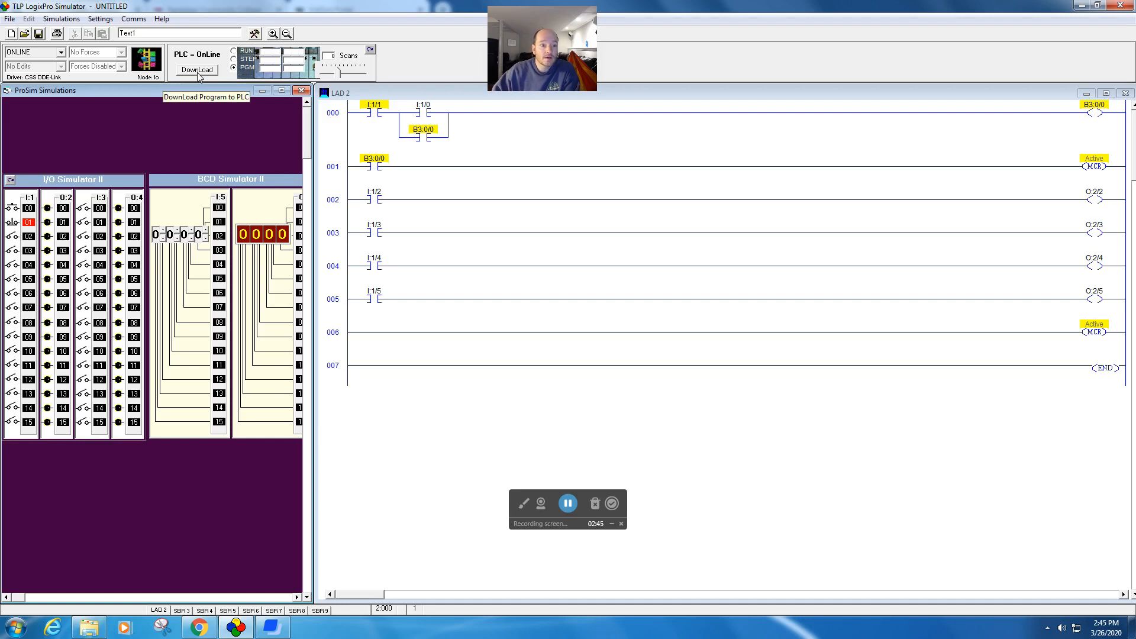
{"action": "mouse_move", "coordinate": [355, 252]}
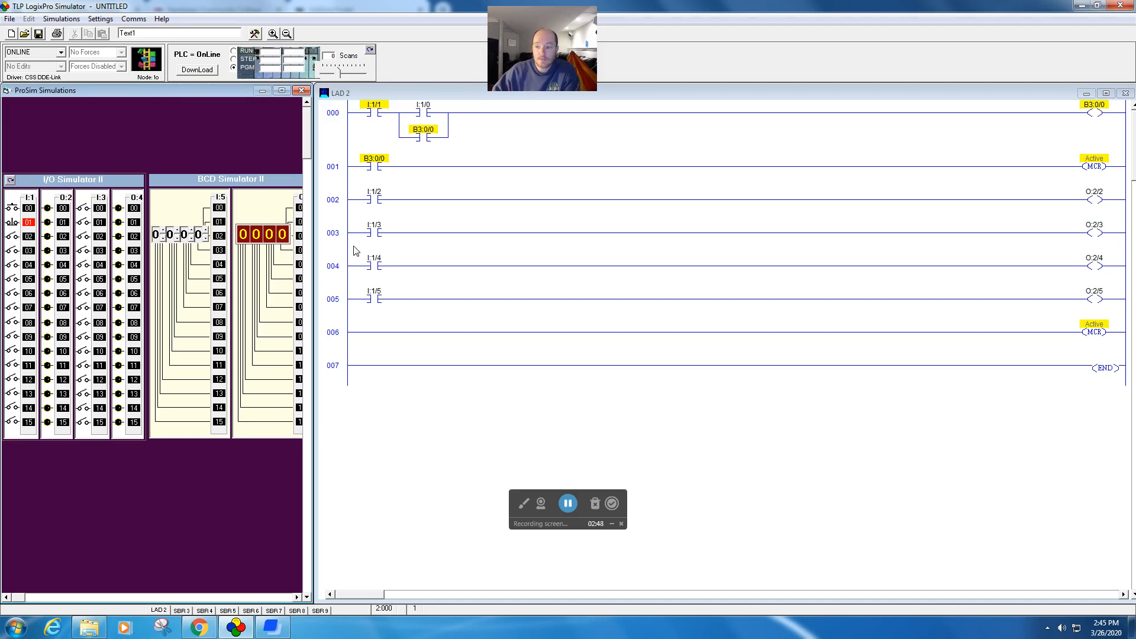
{"action": "mouse_move", "coordinate": [334, 339]}
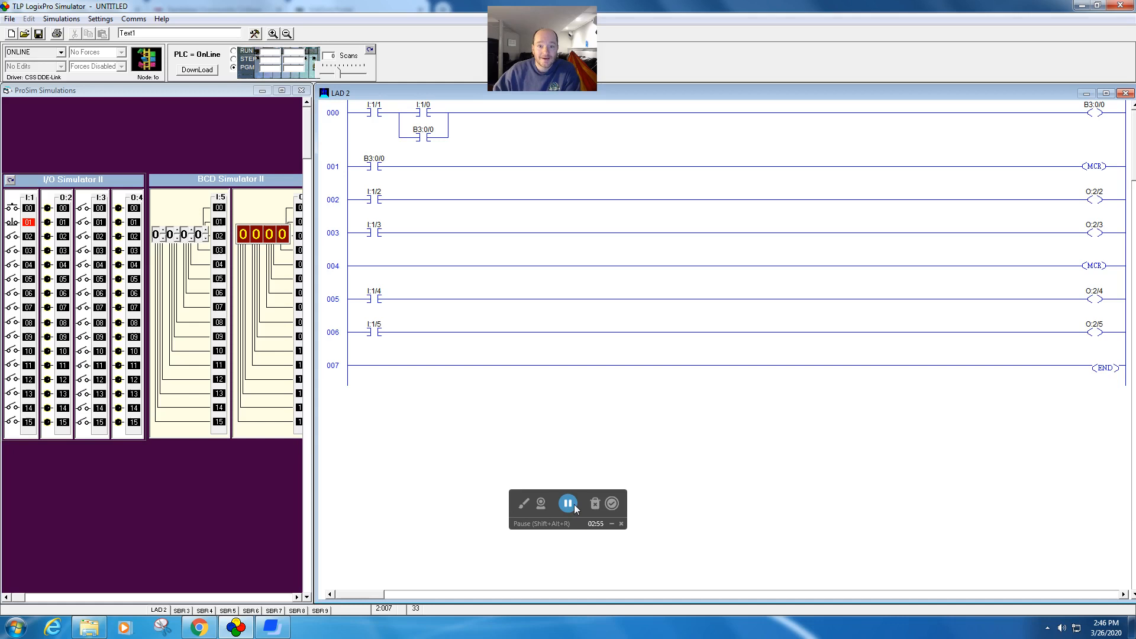
Place the closing MCR on rung 004 after the I:1/3 rung and download the revised program.
{"action": "left_click", "coordinate": [568, 503]}
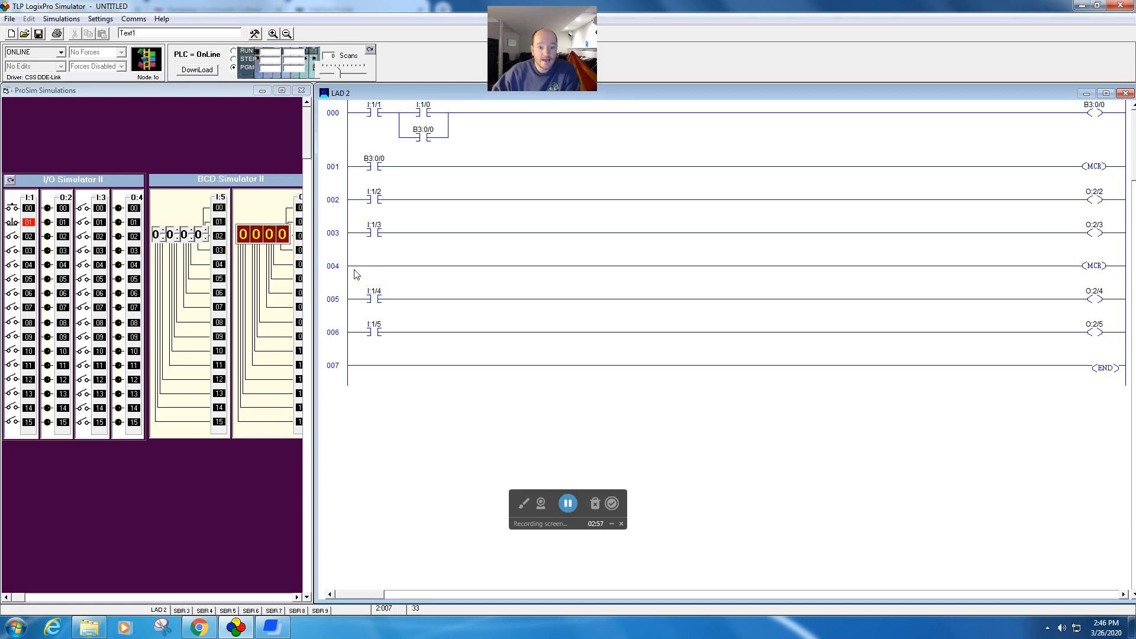
{"action": "mouse_move", "coordinate": [338, 267]}
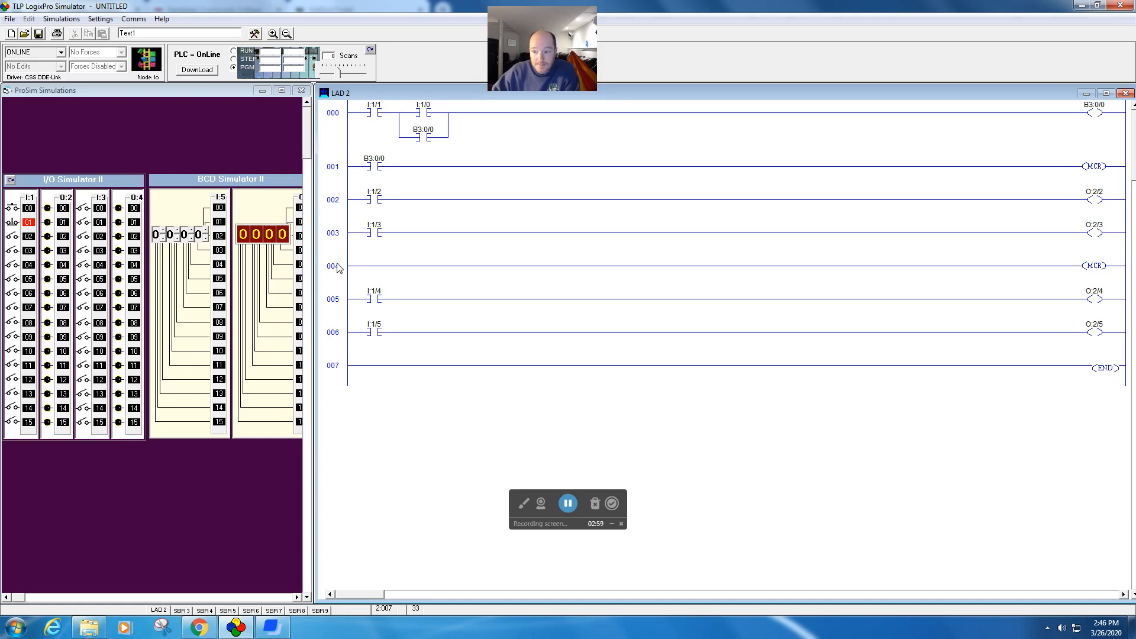
{"action": "mouse_move", "coordinate": [341, 321]}
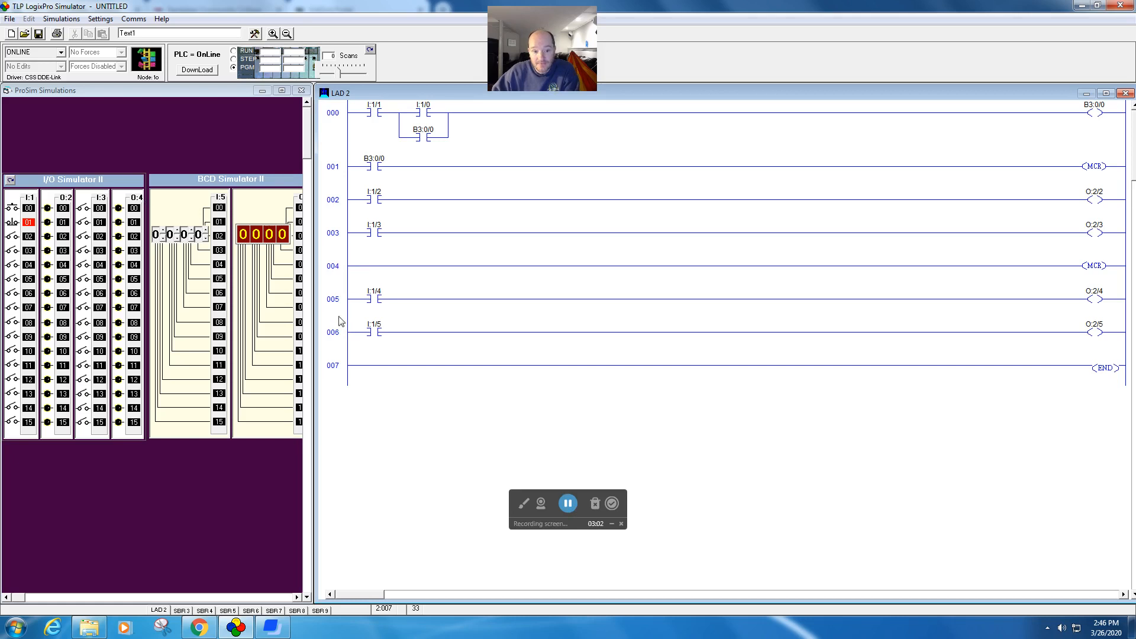
{"action": "mouse_move", "coordinate": [380, 333]}
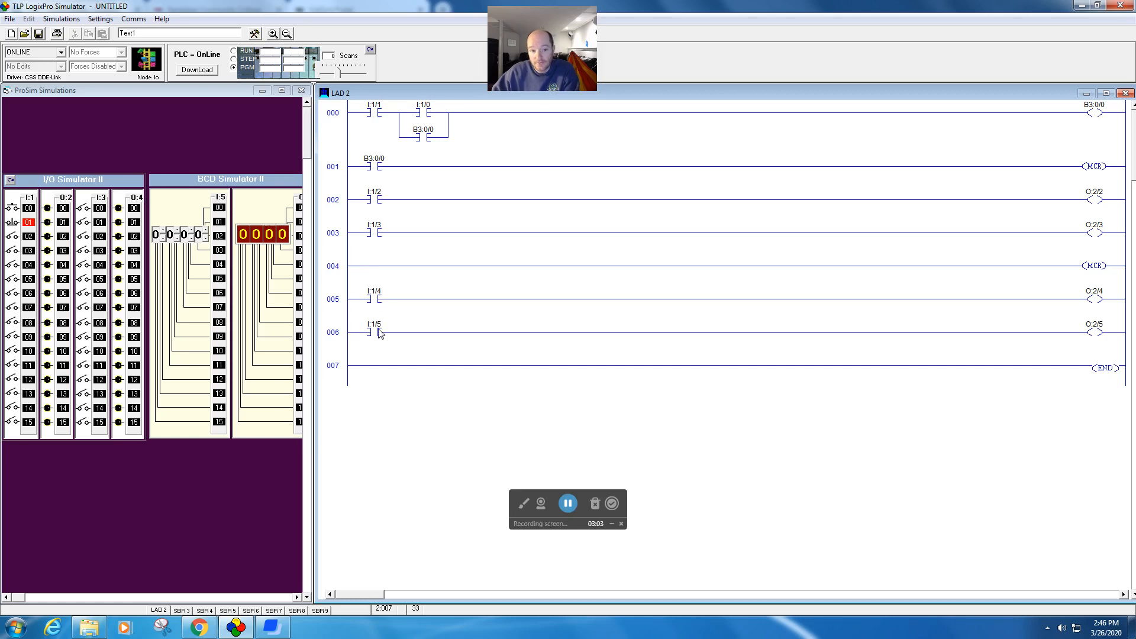
{"action": "mouse_move", "coordinate": [1104, 303]}
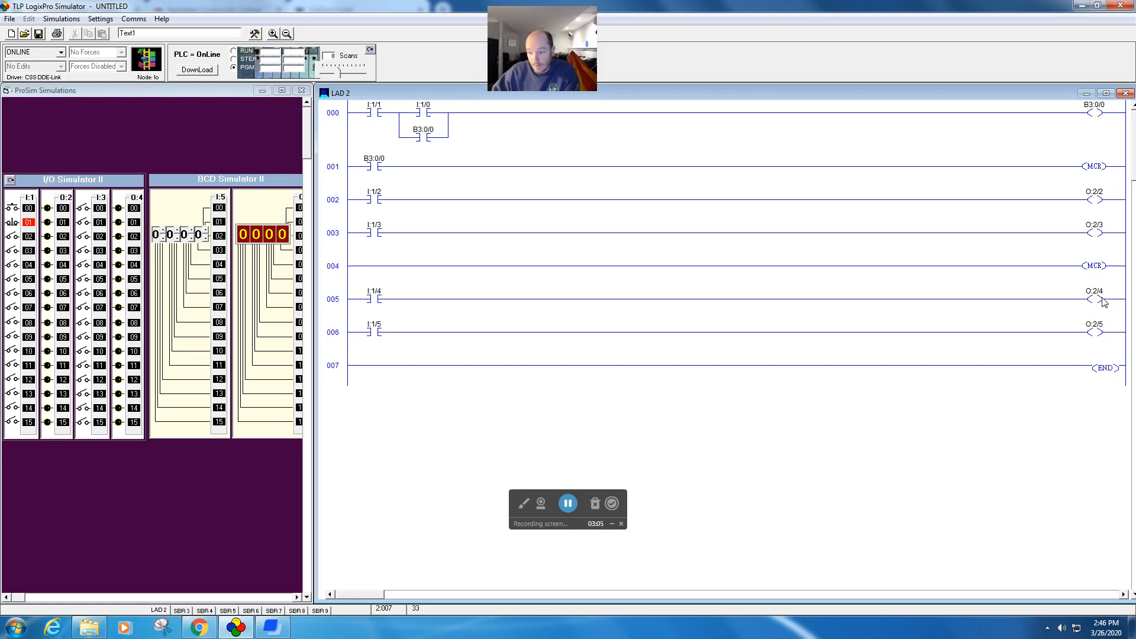
{"action": "mouse_move", "coordinate": [1095, 342]}
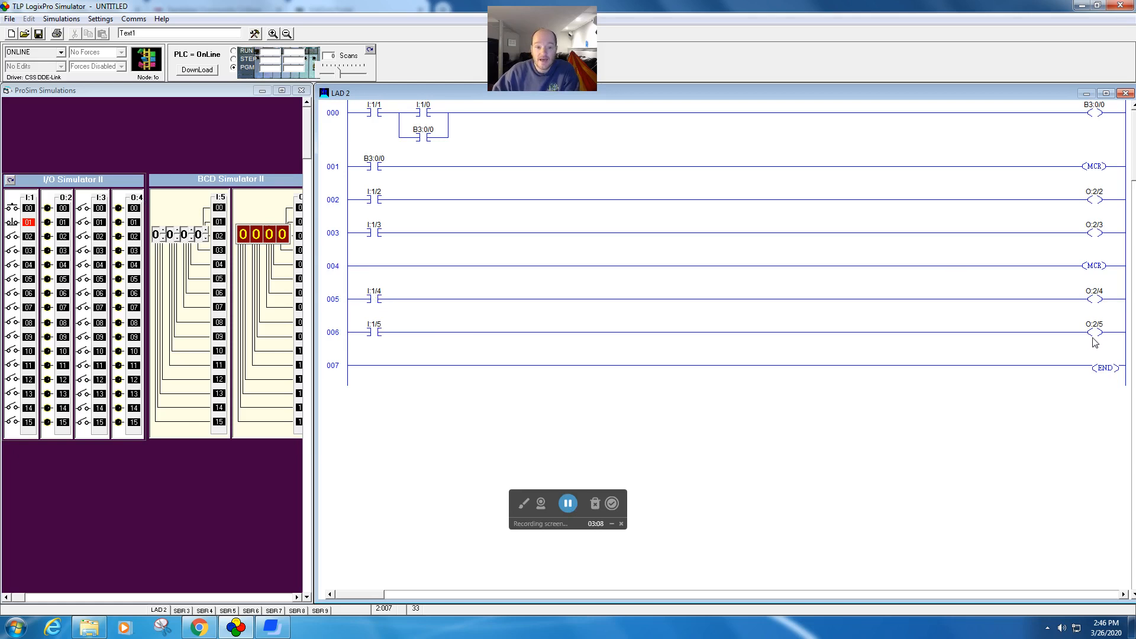
{"action": "mouse_move", "coordinate": [498, 326]}
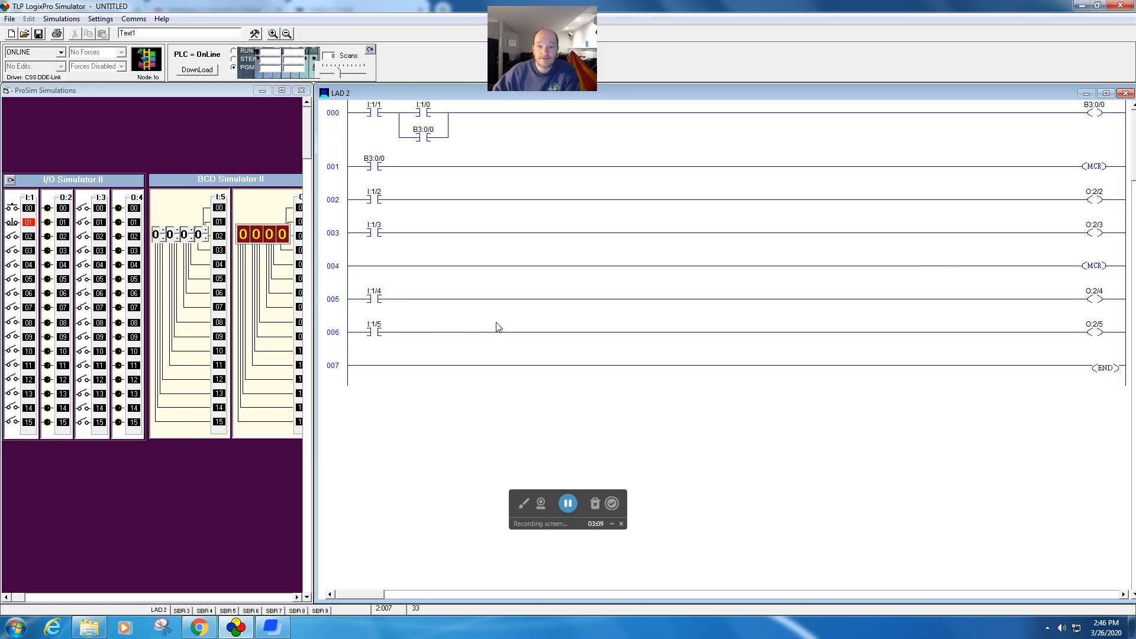
{"action": "left_click", "coordinate": [196, 70]}
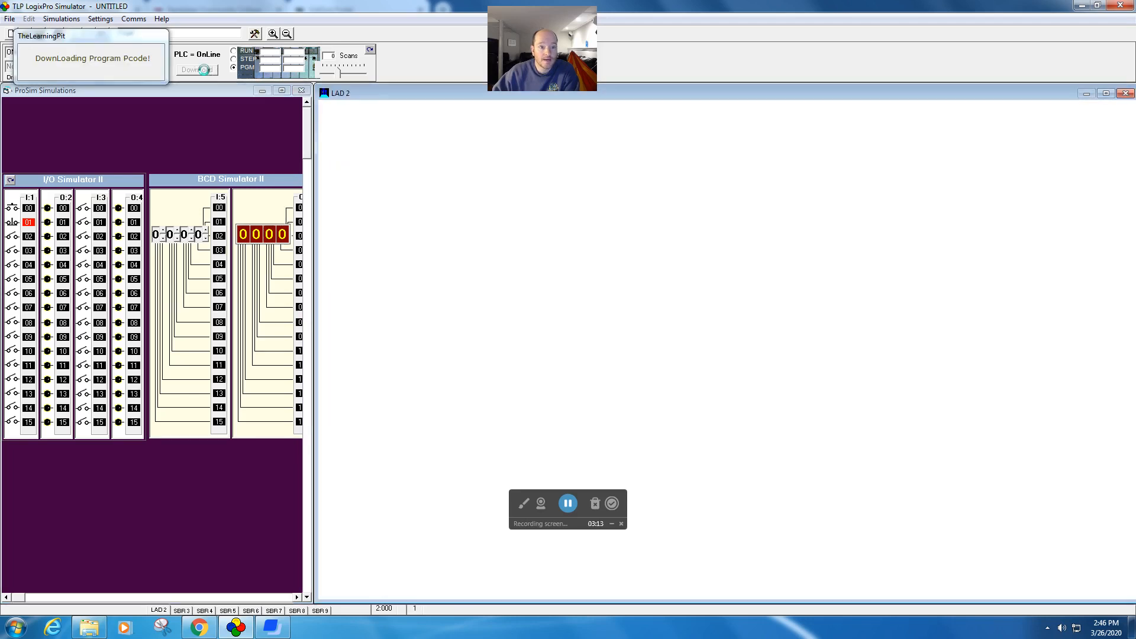
Run the program, switch inputs 2–3 on with the zone off, then toggle input 5 on and off.
{"action": "left_click", "coordinate": [196, 70]}
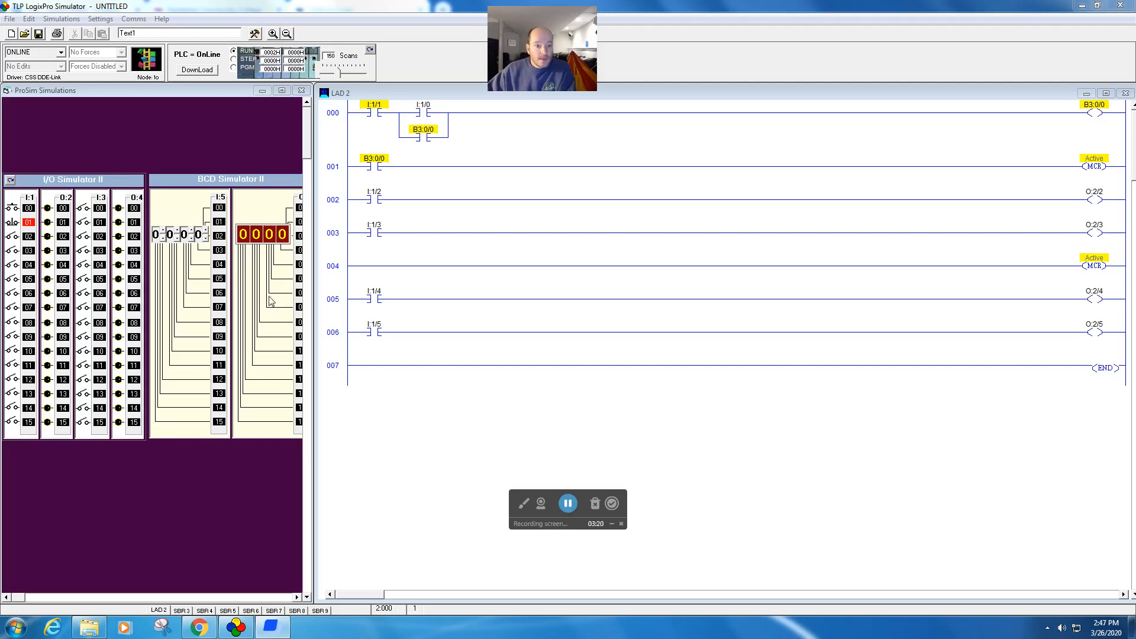
{"action": "left_click", "coordinate": [13, 237]}
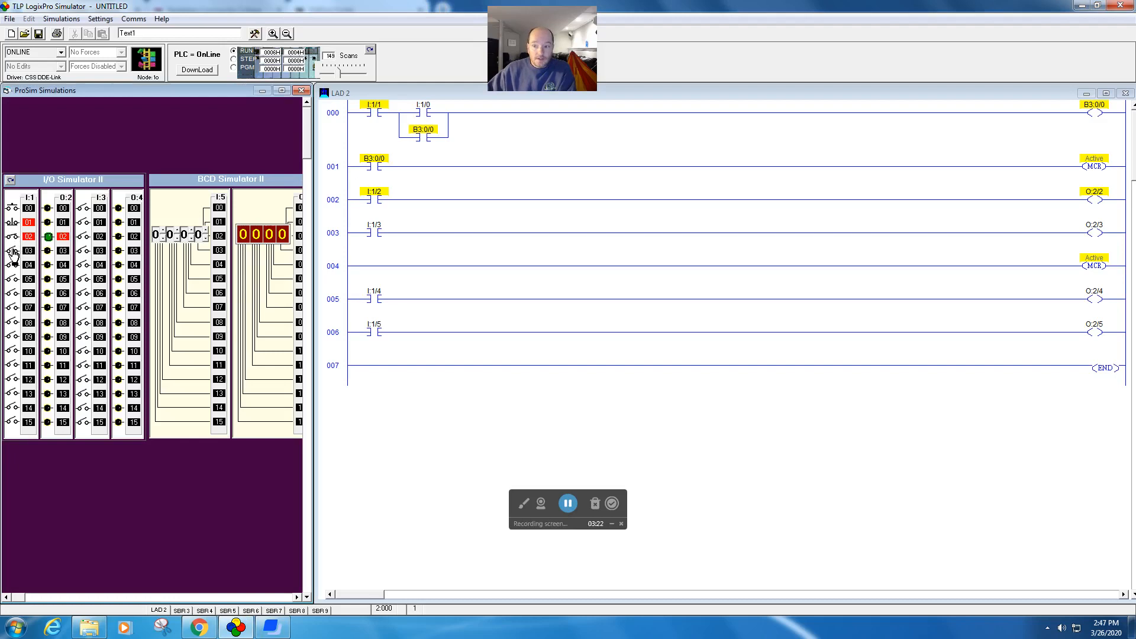
{"action": "left_click", "coordinate": [13, 251]}
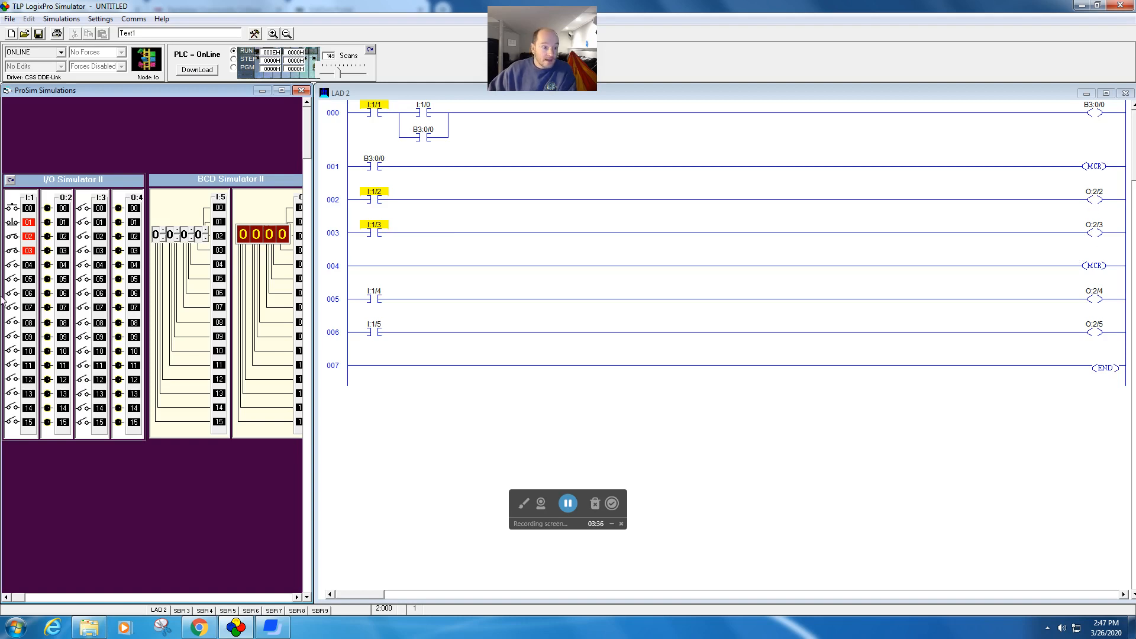
{"action": "left_click", "coordinate": [13, 278]}
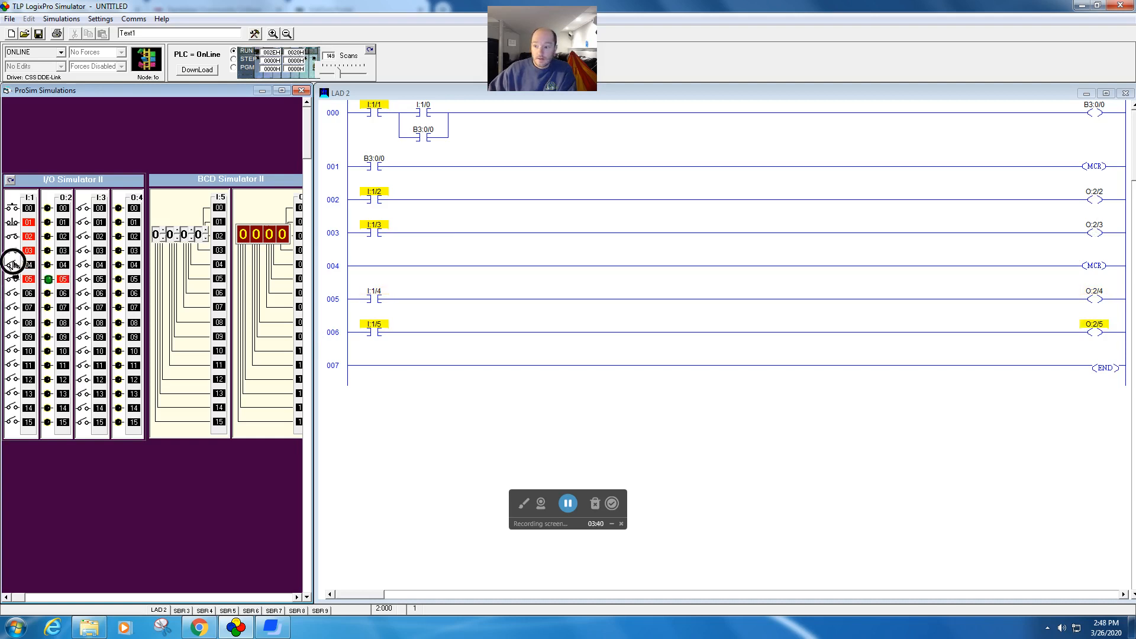
{"action": "left_click", "coordinate": [13, 265]}
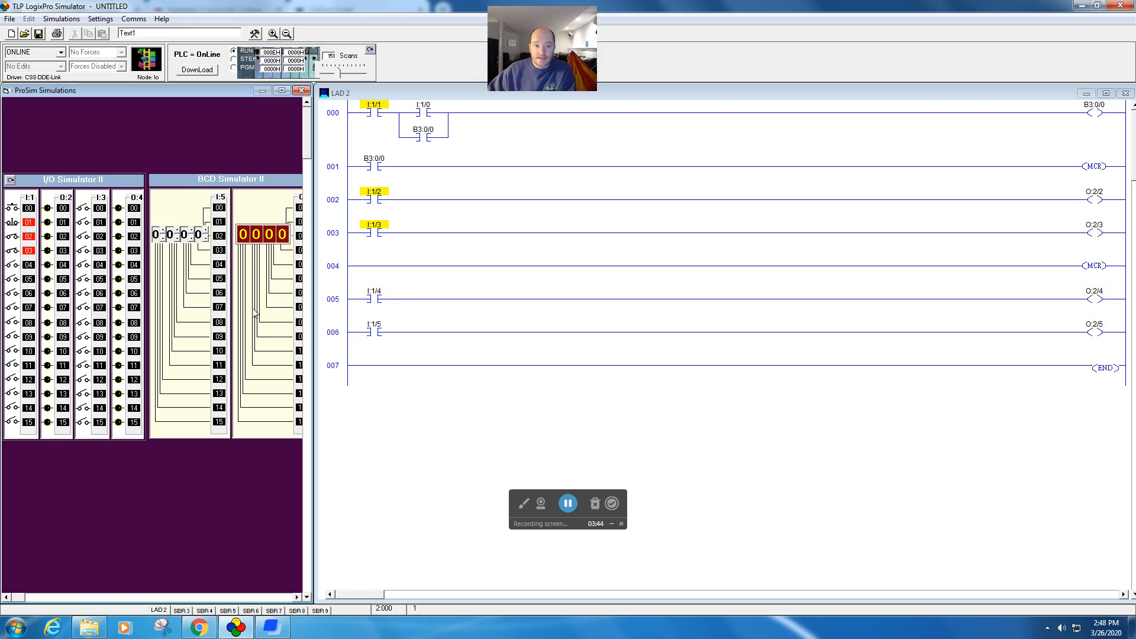
{"action": "mouse_move", "coordinate": [331, 236]}
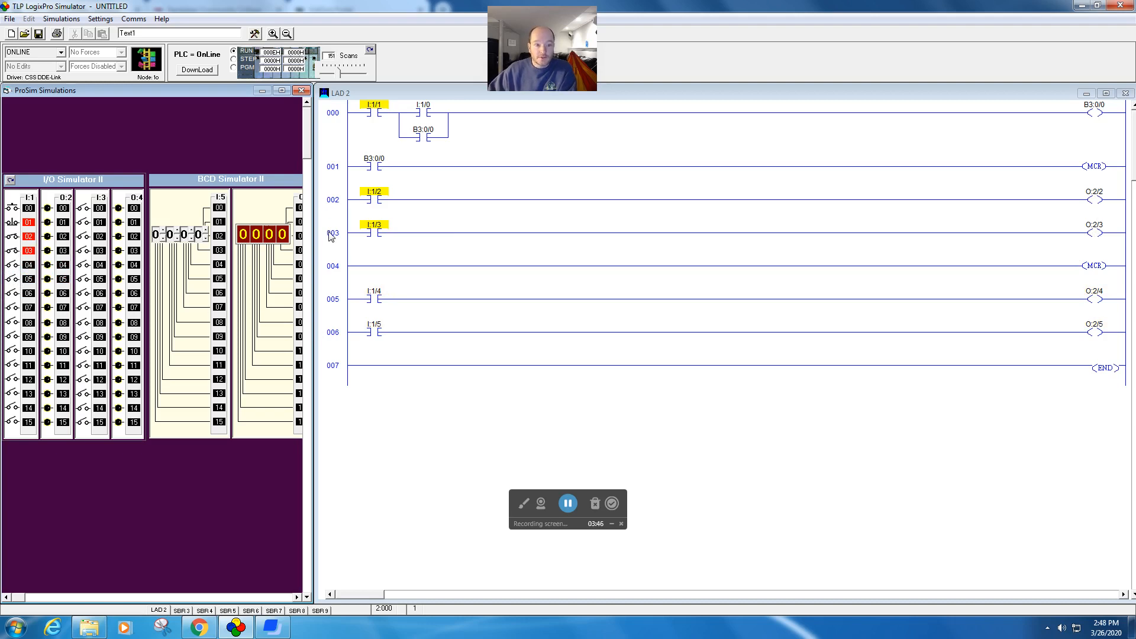
{"action": "mouse_move", "coordinate": [338, 247]}
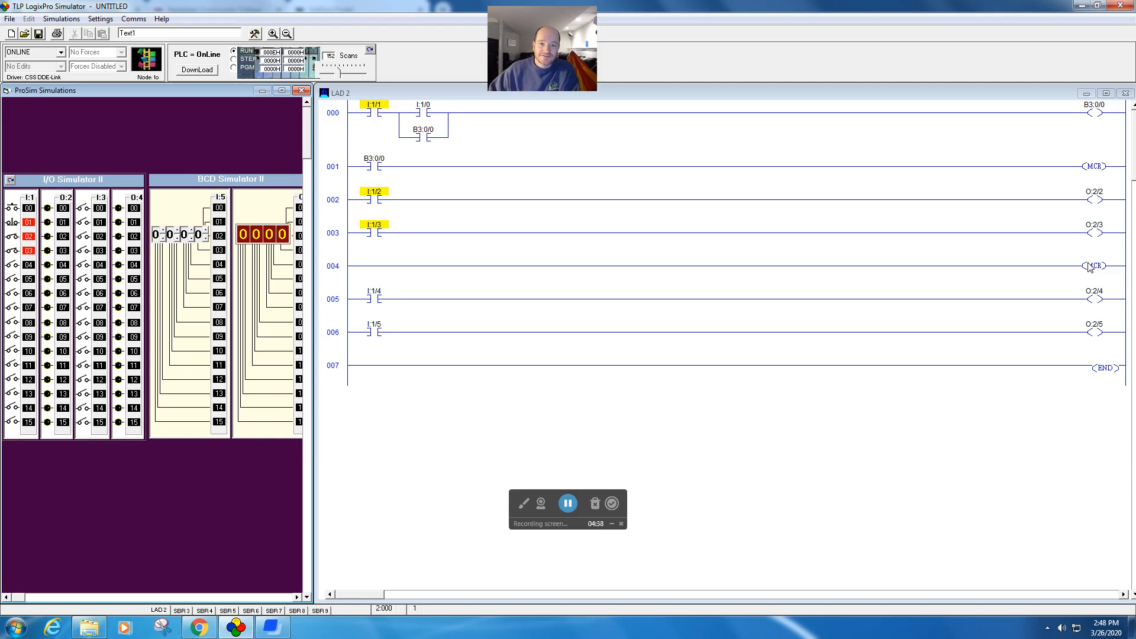
{"action": "mouse_move", "coordinate": [984, 330]}
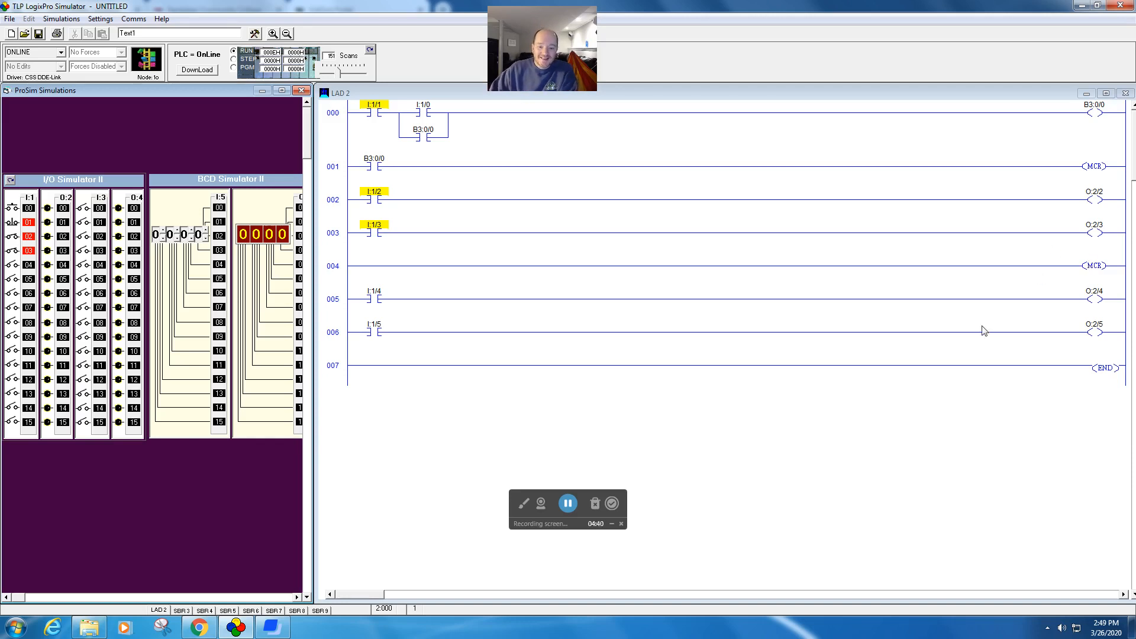